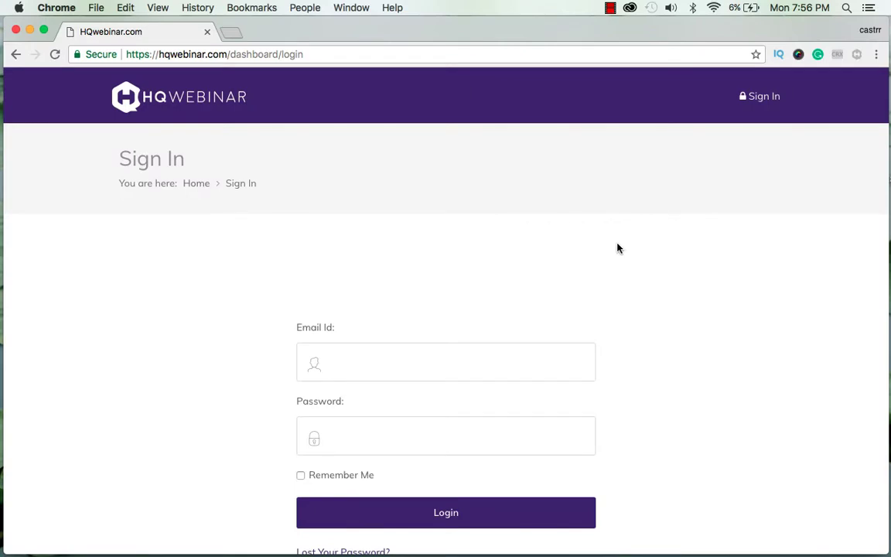
Log in with the saved account email and password to reach My Webinars
left_click(446, 362)
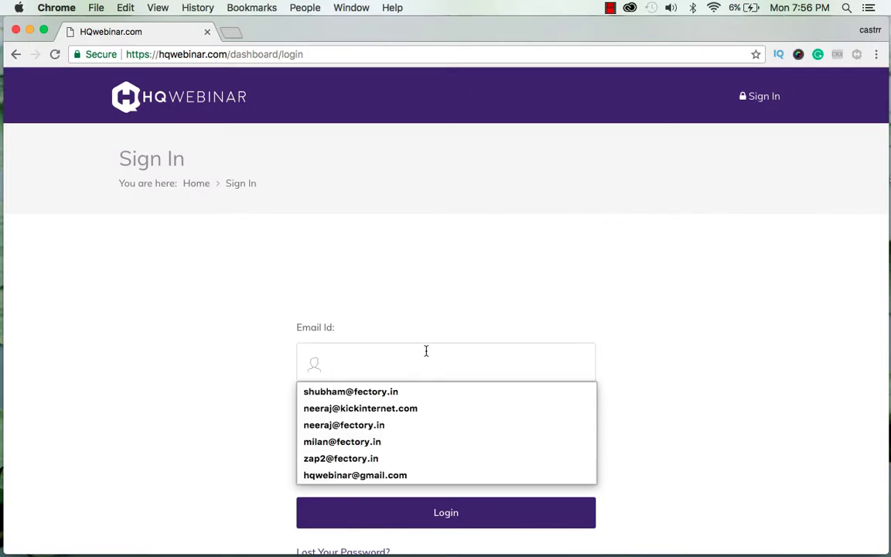
left_click(350, 391)
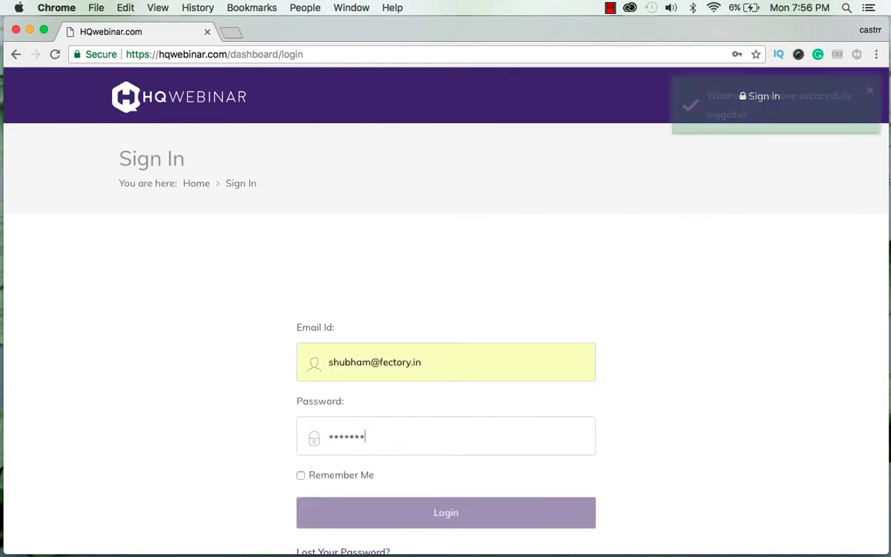
left_click(446, 512)
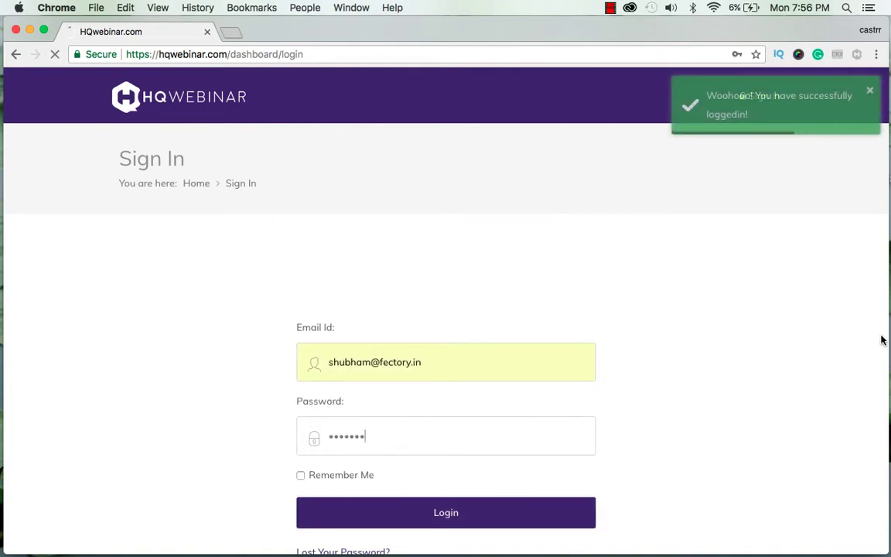
left_click(446, 513)
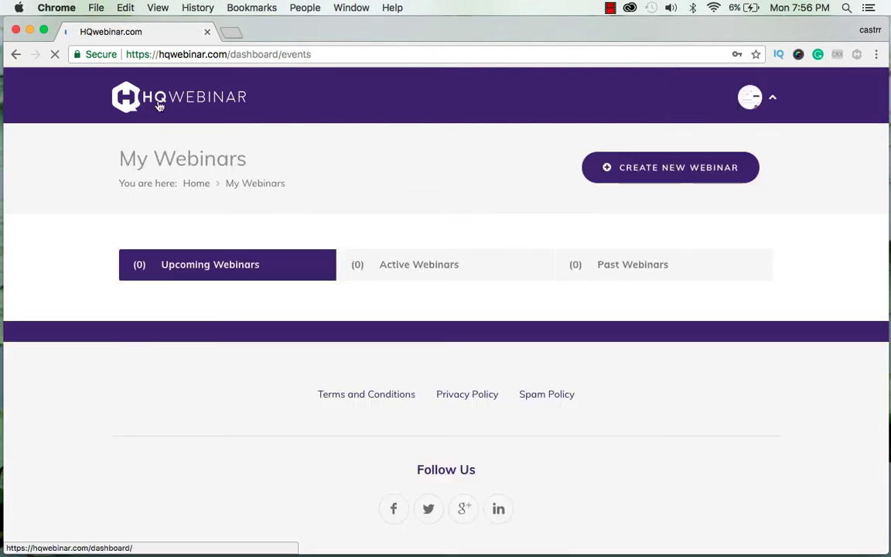
Create a new webinar of type Live Webinar, bringing up the Create Events form
left_click(670, 167)
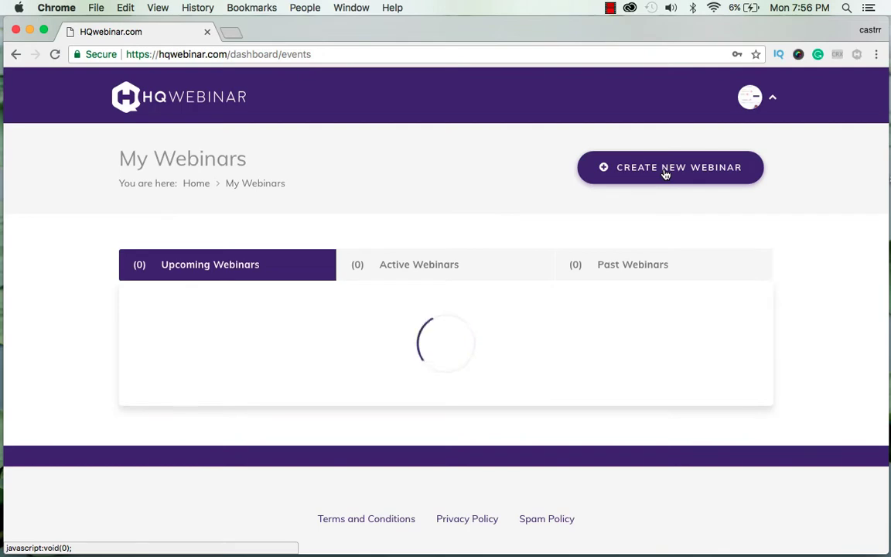
left_click(670, 167)
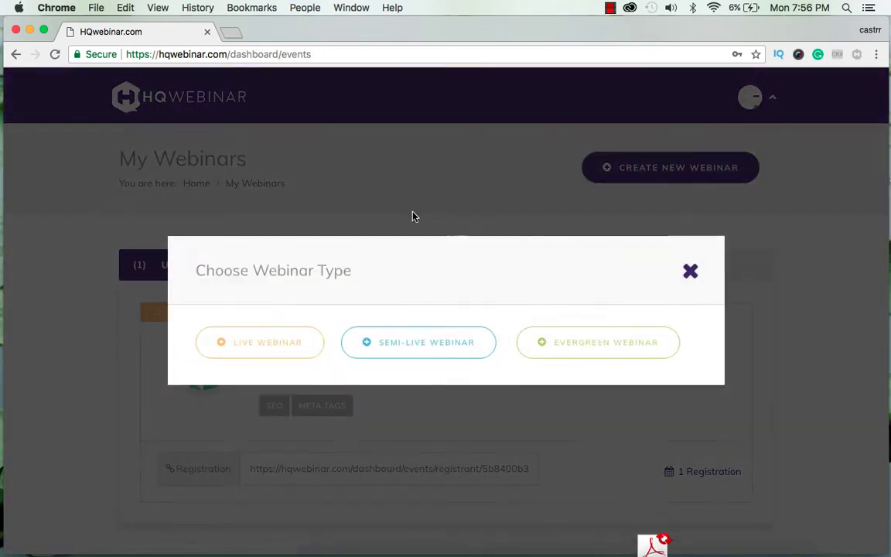
left_click(260, 342)
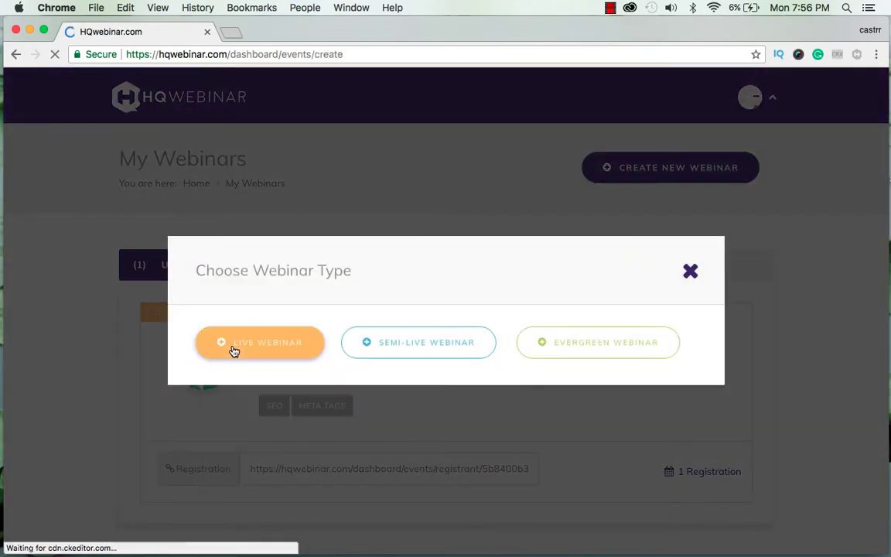
left_click(261, 342)
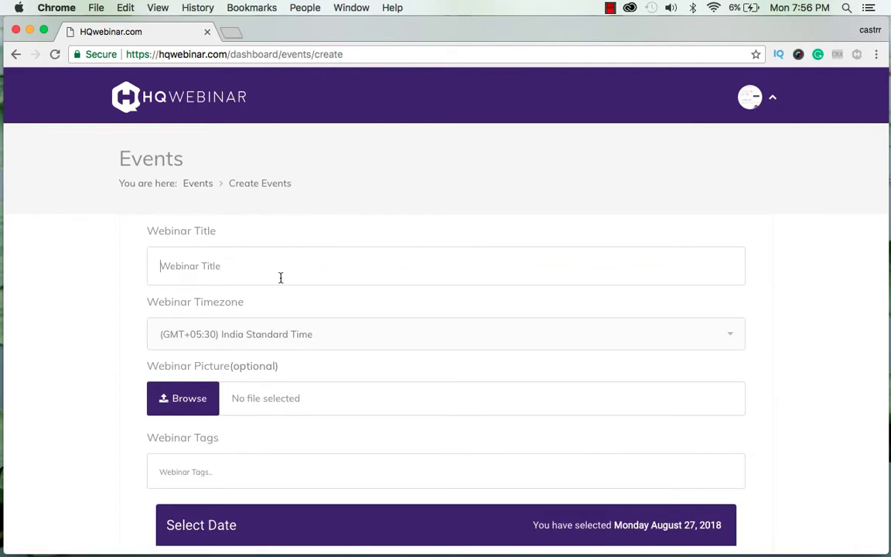
Title the webinar 'Digital Marketing' and tag it SEO and META
type("Digital")
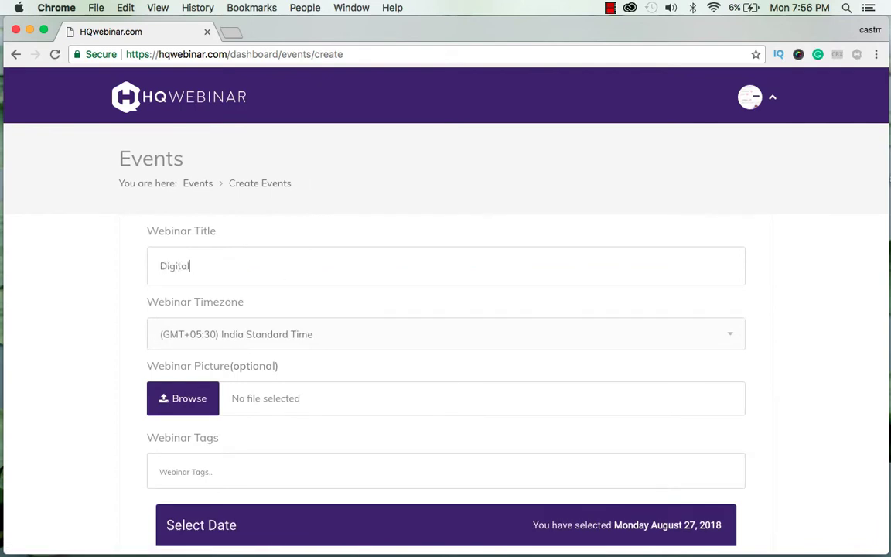
type("Marketing")
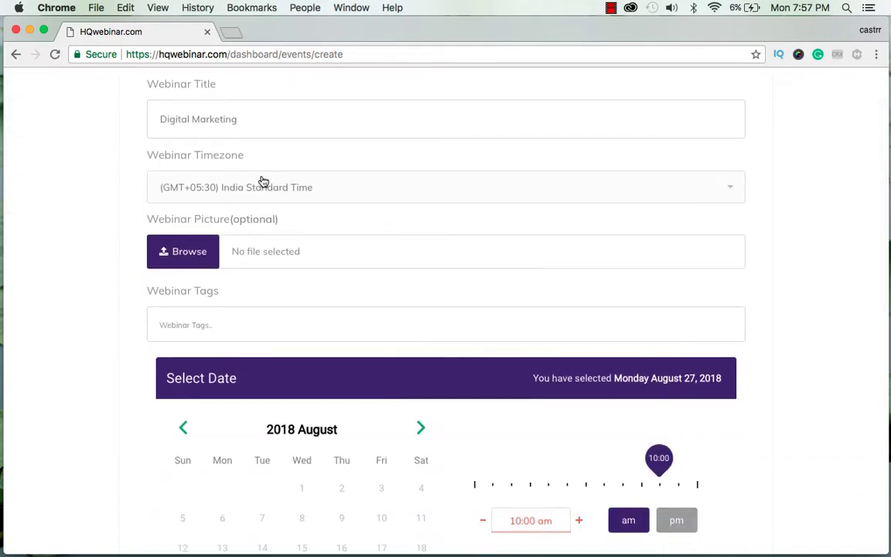
left_click(446, 185)
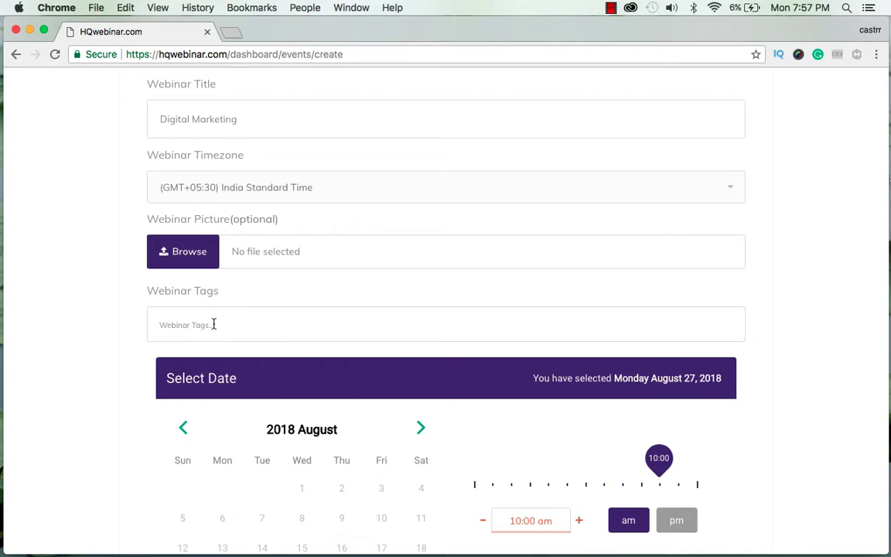
type("SEO")
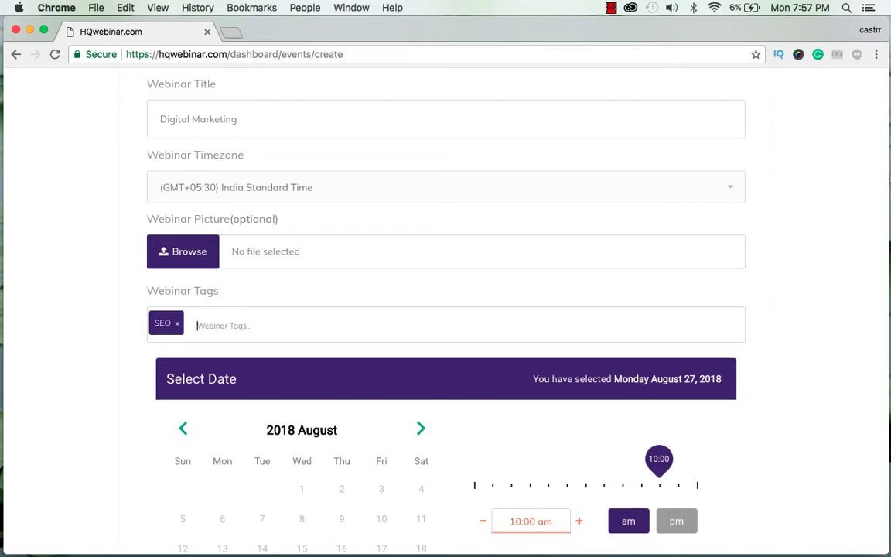
type("META")
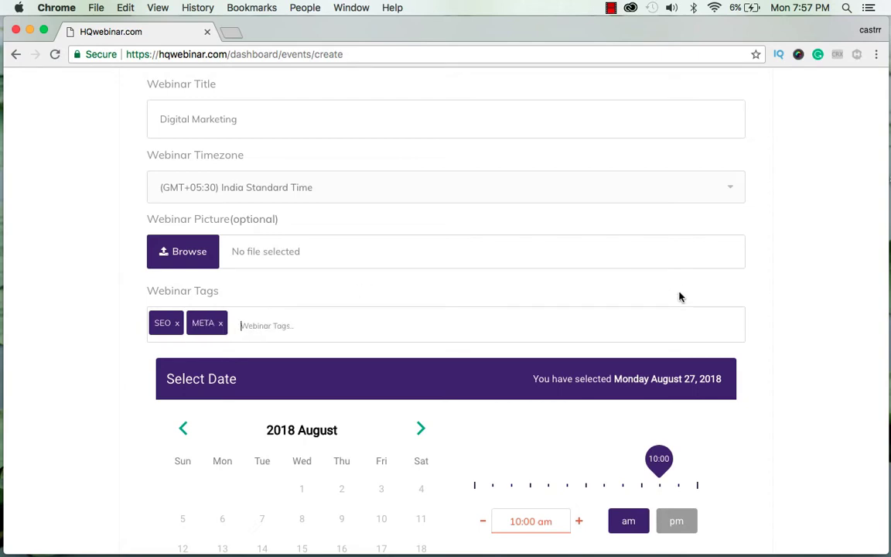
scroll("down", 3)
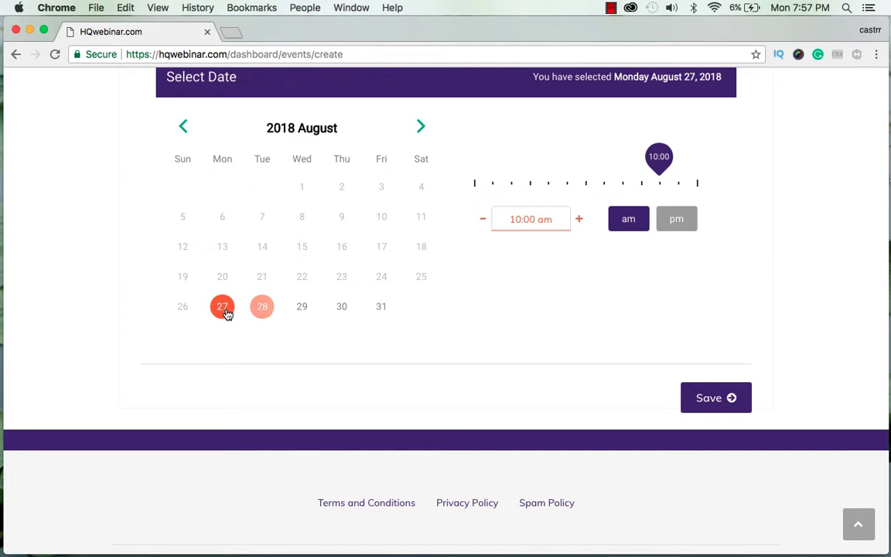
Schedule the webinar for August 27, 2018 at 8:05 pm and save it
left_click(223, 307)
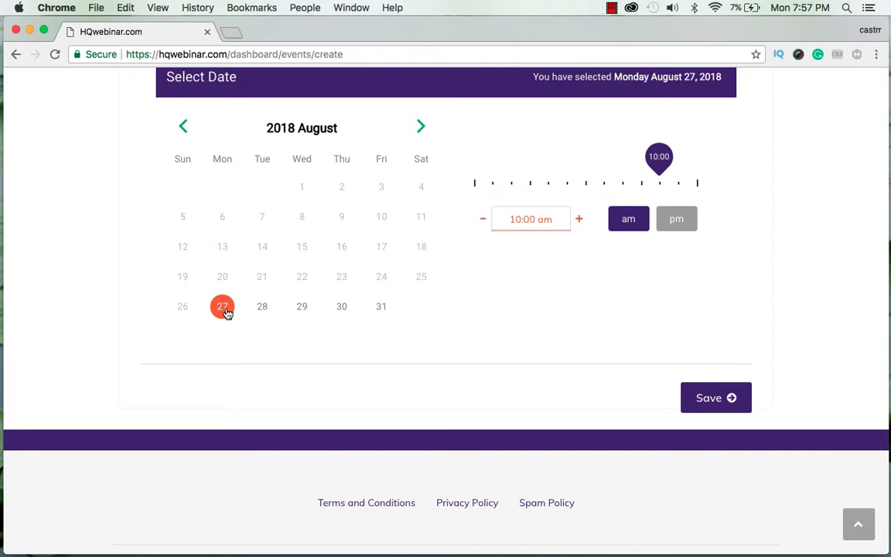
left_click(677, 218)
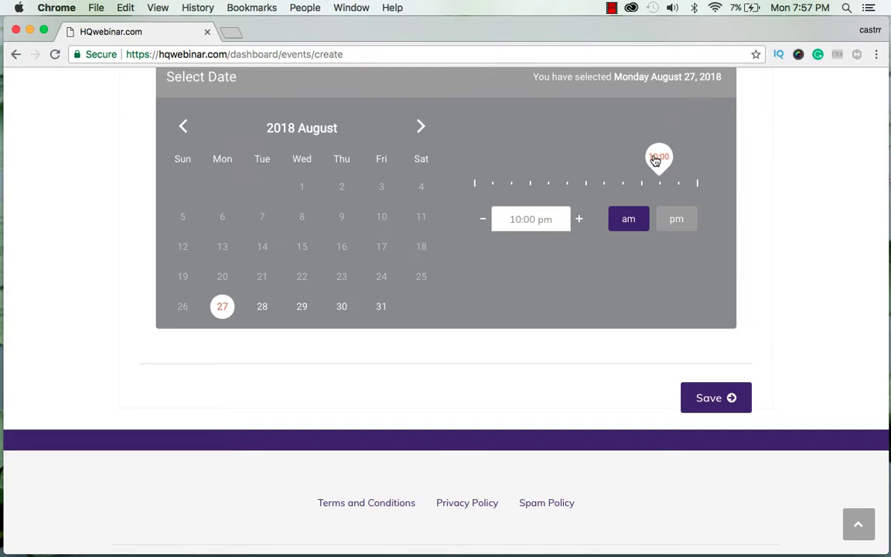
left_click_drag(660, 159, 609, 160)
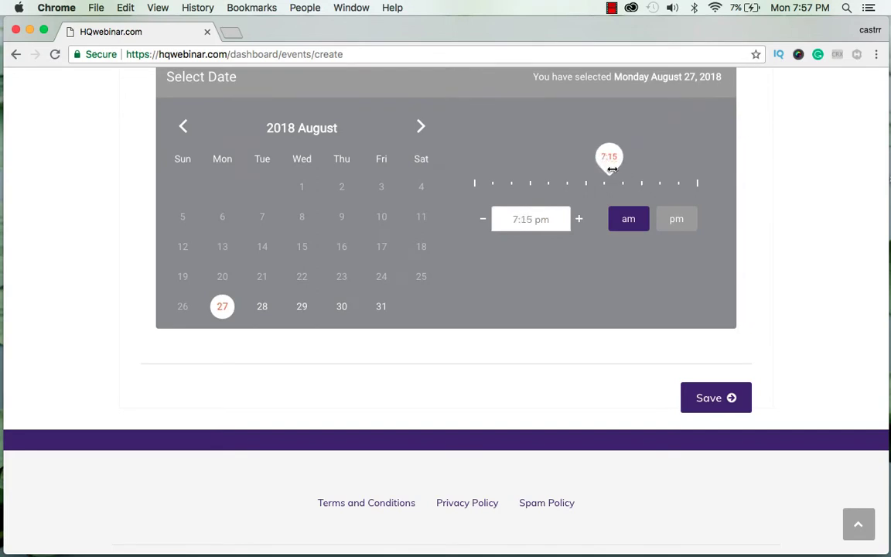
left_click_drag(609, 169, 622, 169)
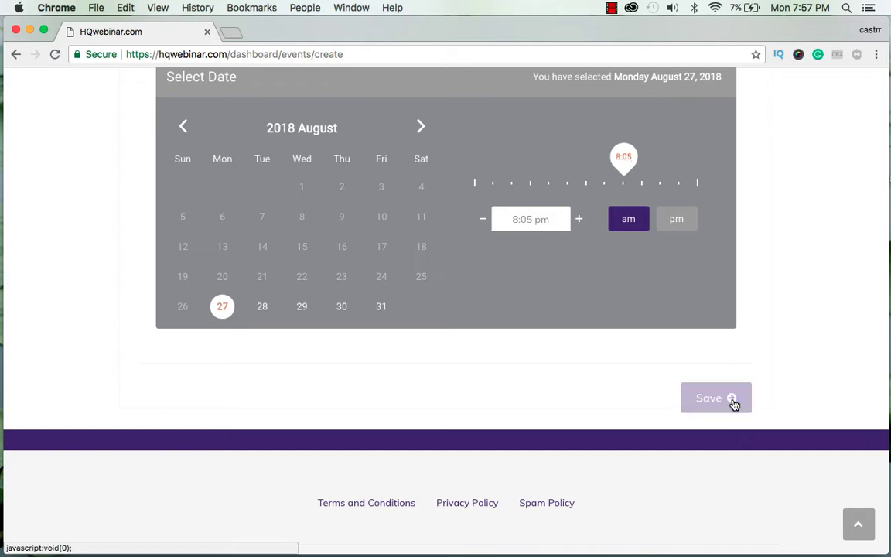
left_click(715, 398)
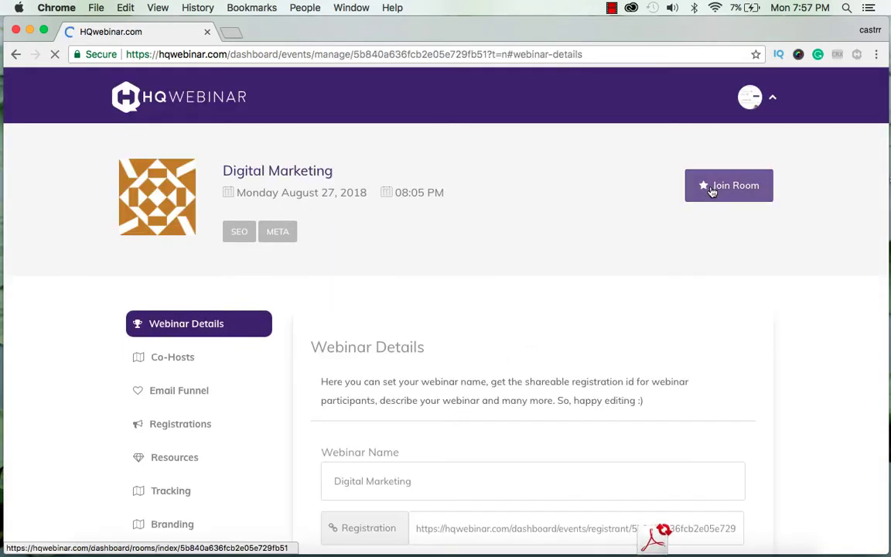
scroll("down", 3)
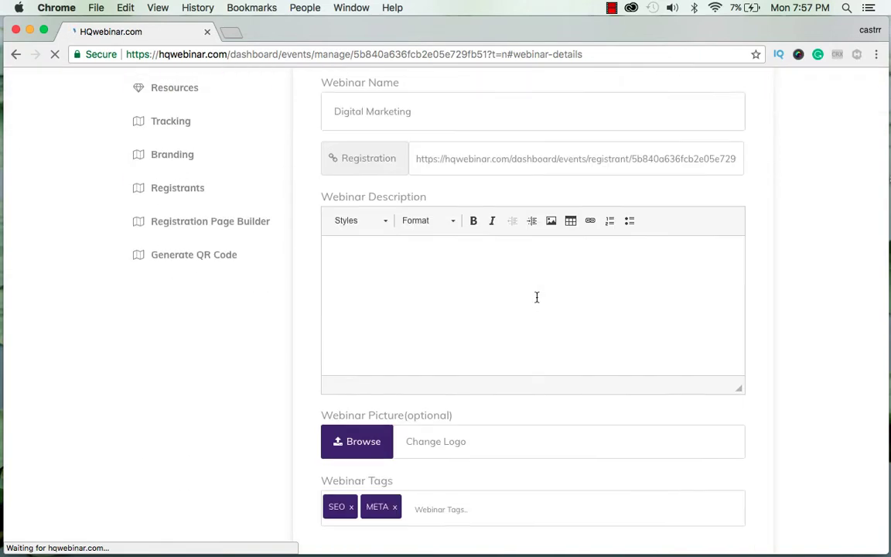
scroll("down", 3)
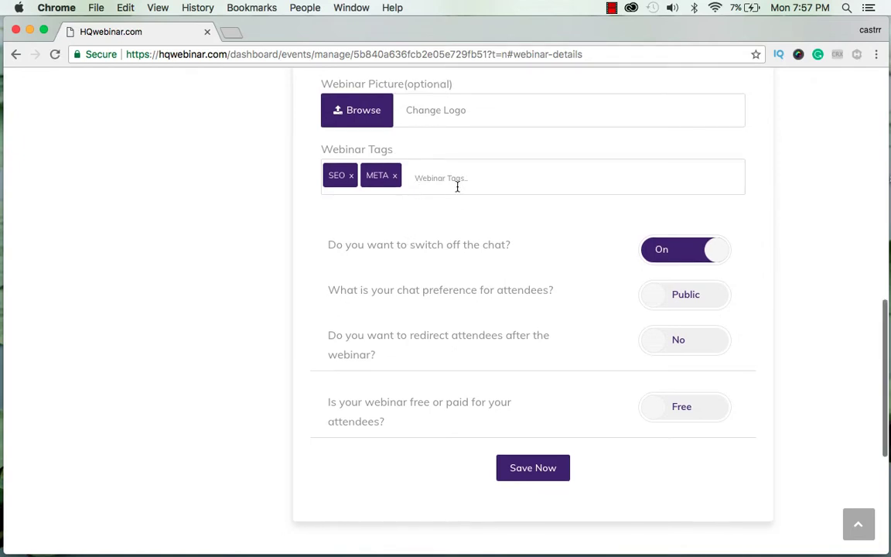
mouse_move(523, 246)
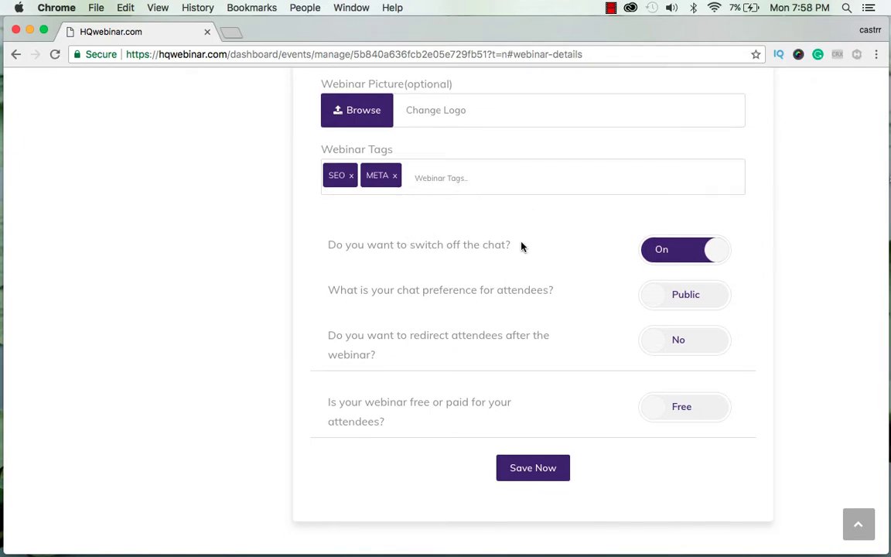
mouse_move(424, 280)
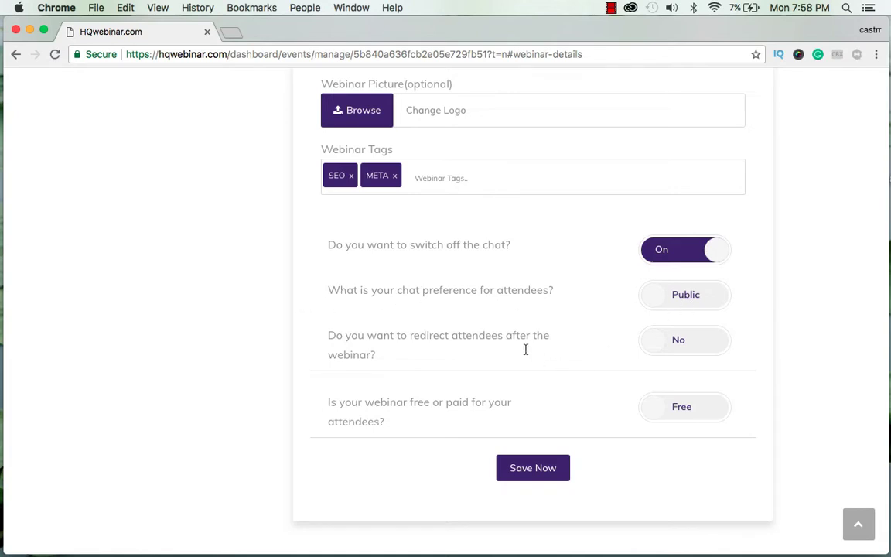
mouse_move(670, 297)
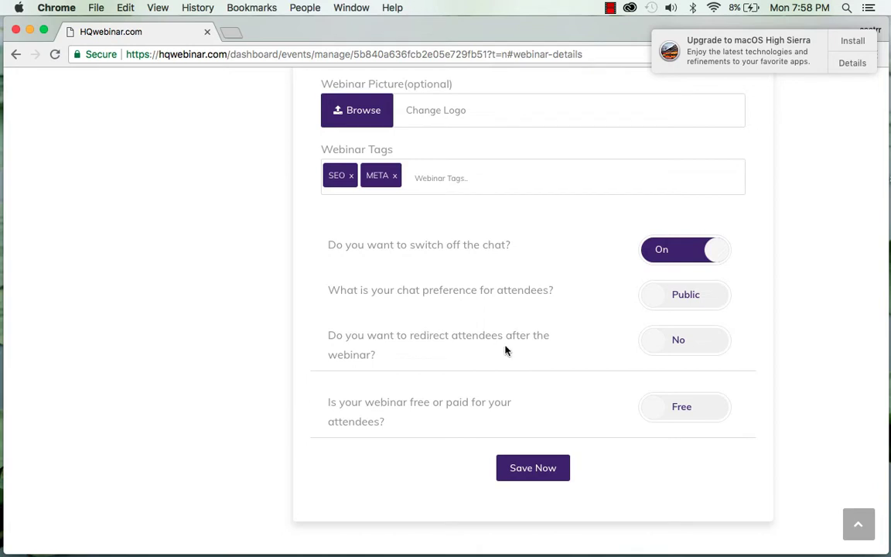
mouse_move(715, 342)
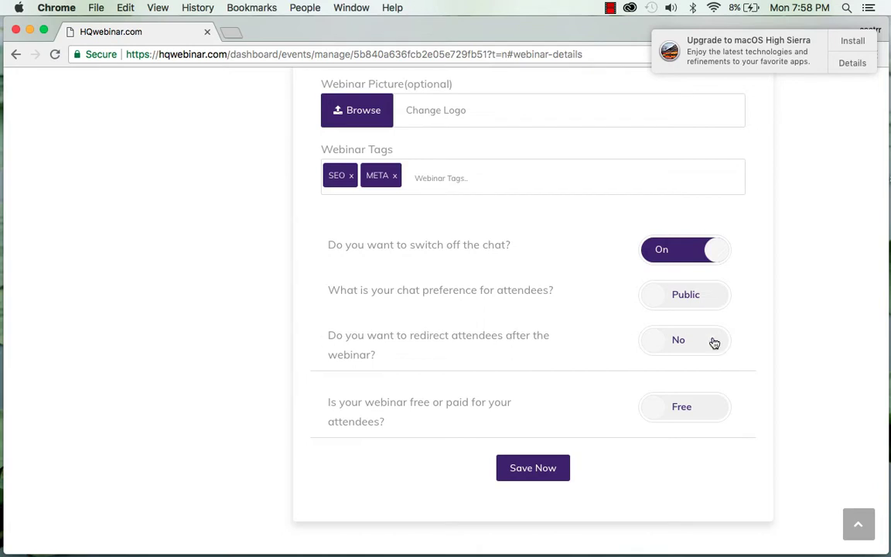
Enable post-webinar redirect and enter the event's dashboard page as the redirect URL
left_click(678, 340)
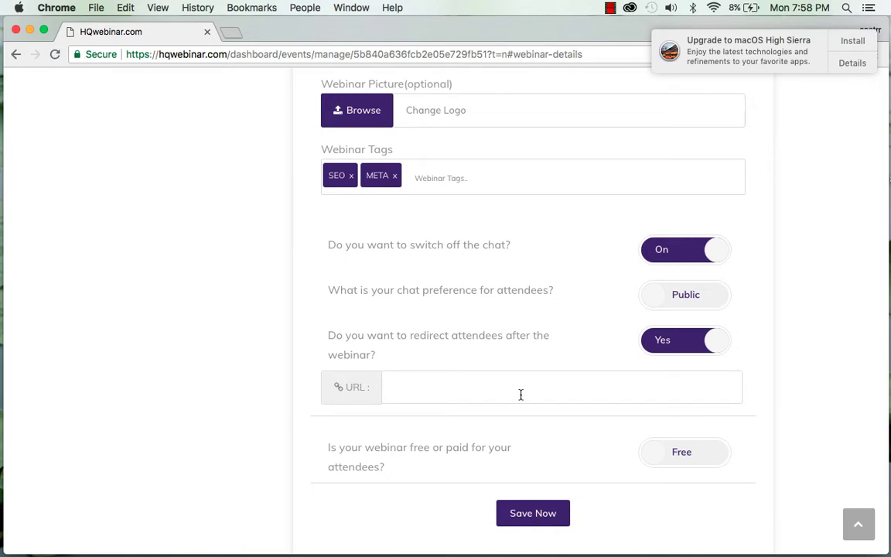
left_click(241, 54)
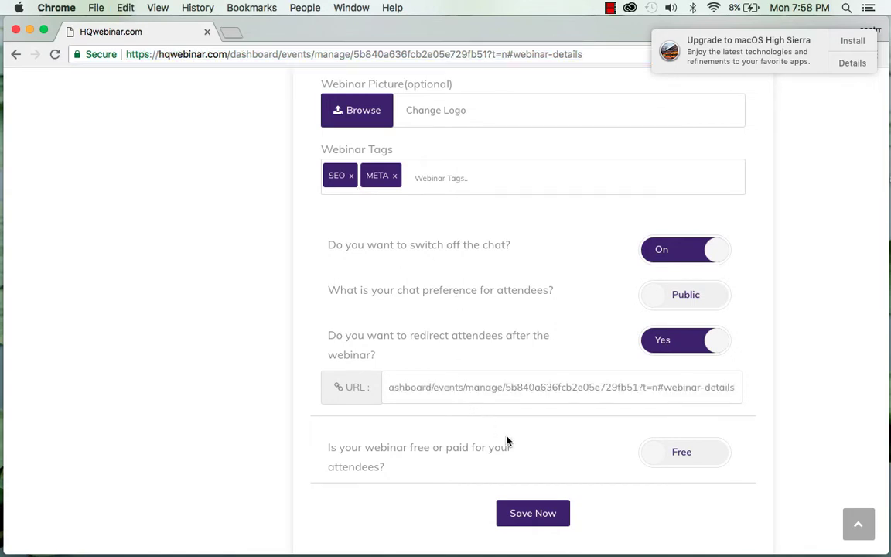
mouse_move(690, 463)
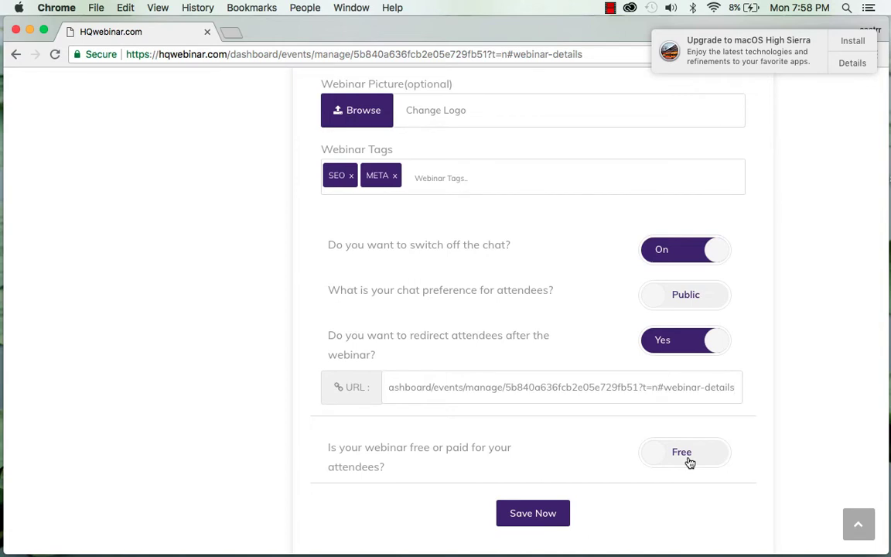
scroll("down", 3)
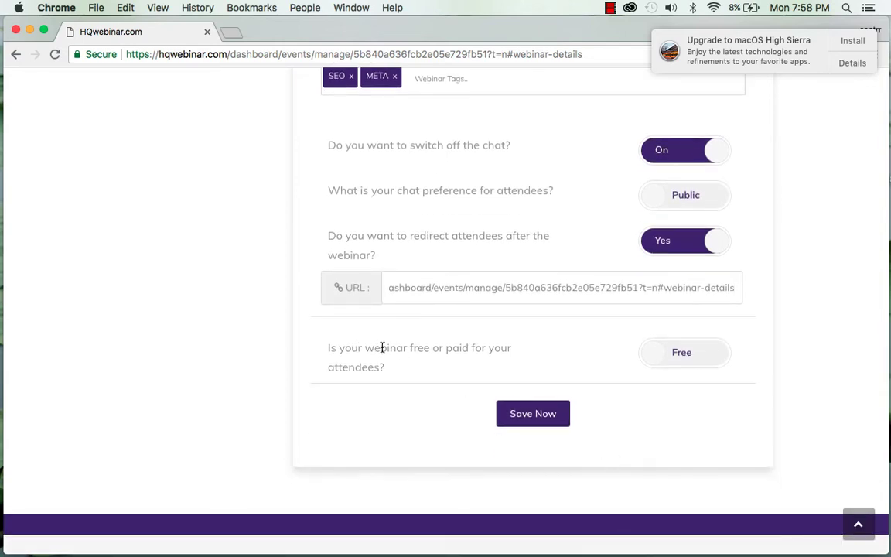
mouse_move(446, 370)
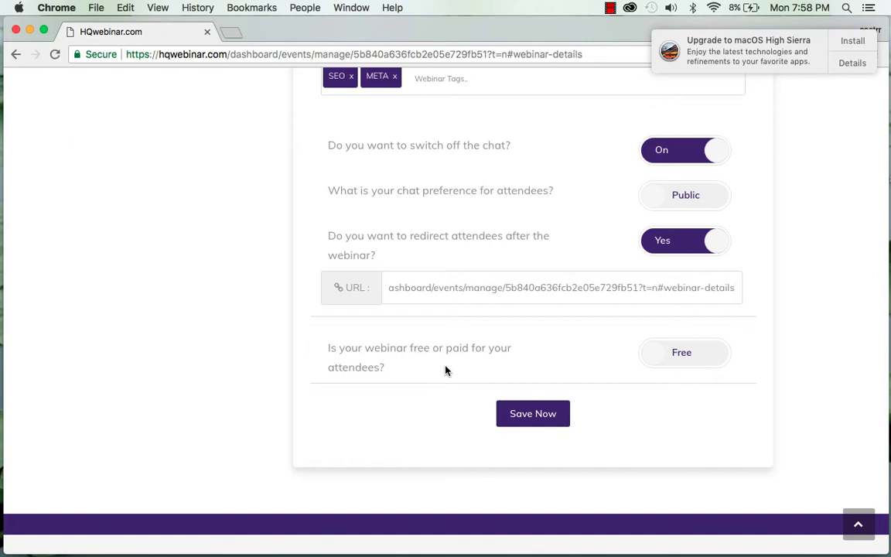
mouse_move(719, 324)
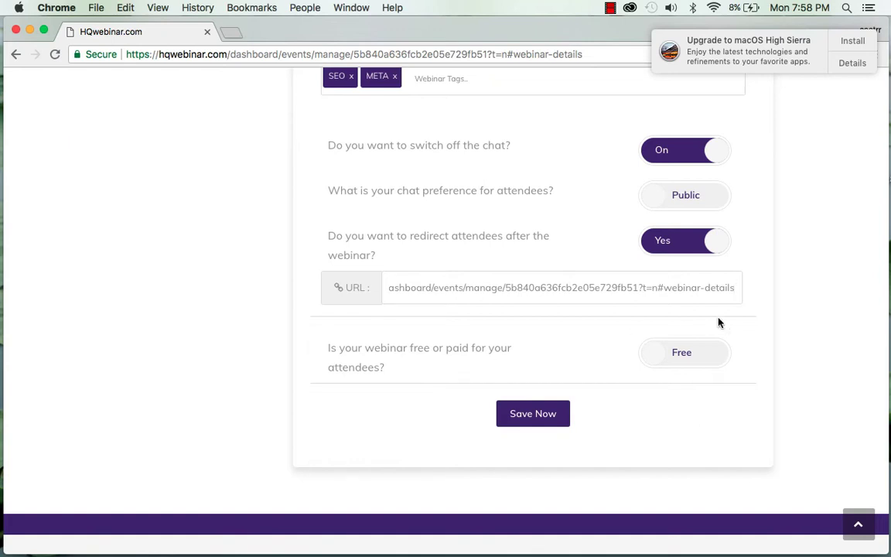
scroll("up", 3)
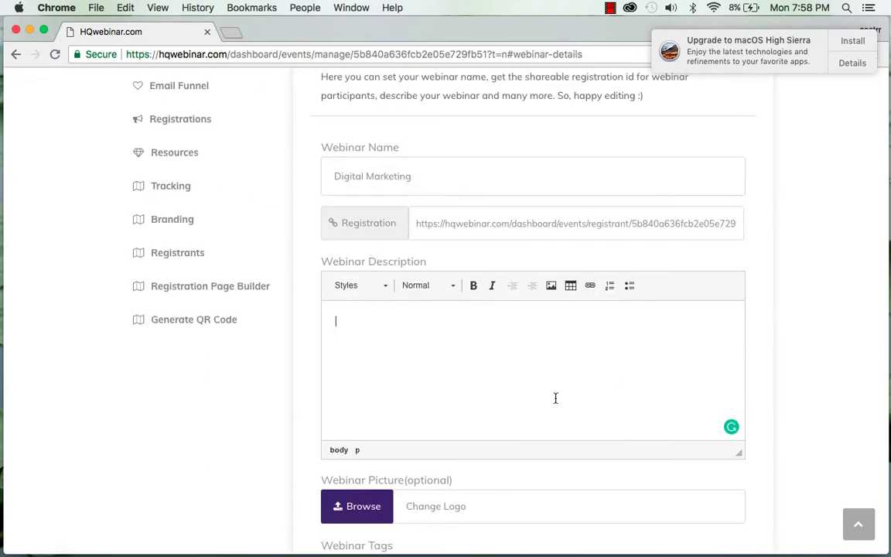
Enter the description 'Its an introduction to the Digital Marketing course.'
type("Its a")
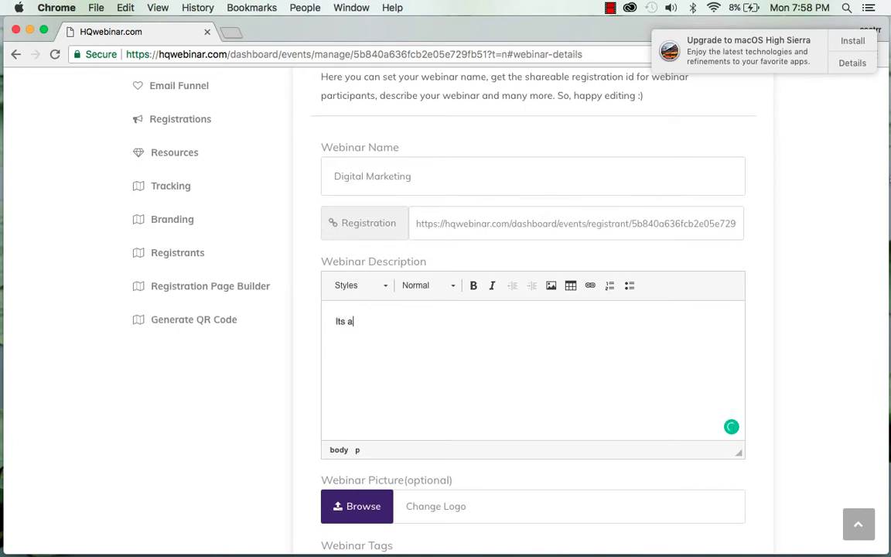
type("n introdu")
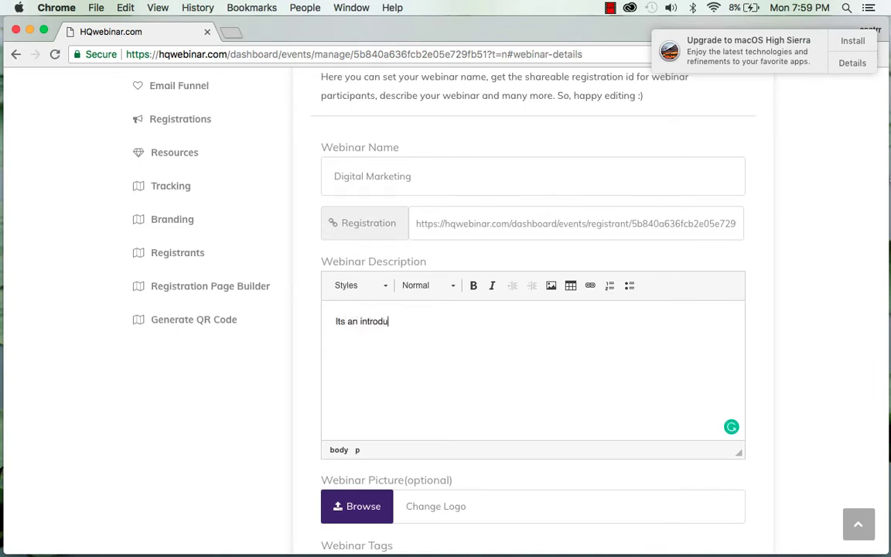
type("ction to the")
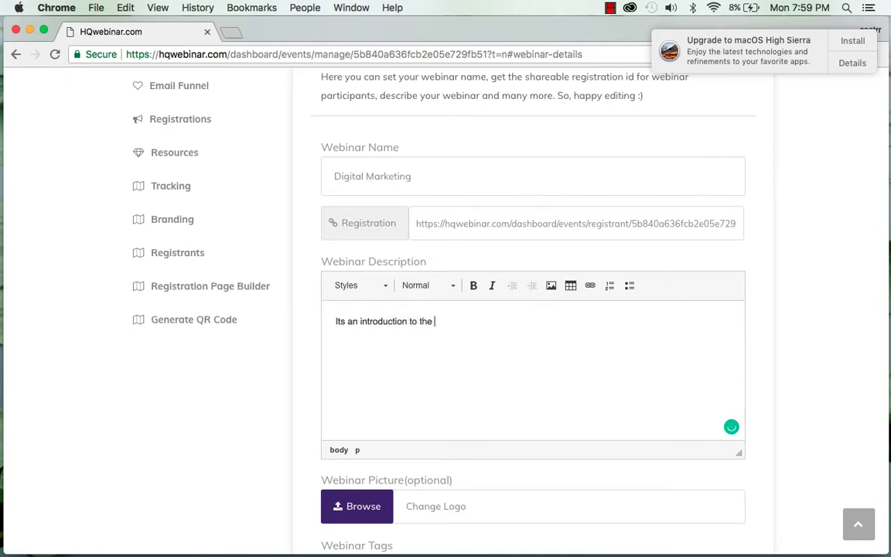
type("Digital")
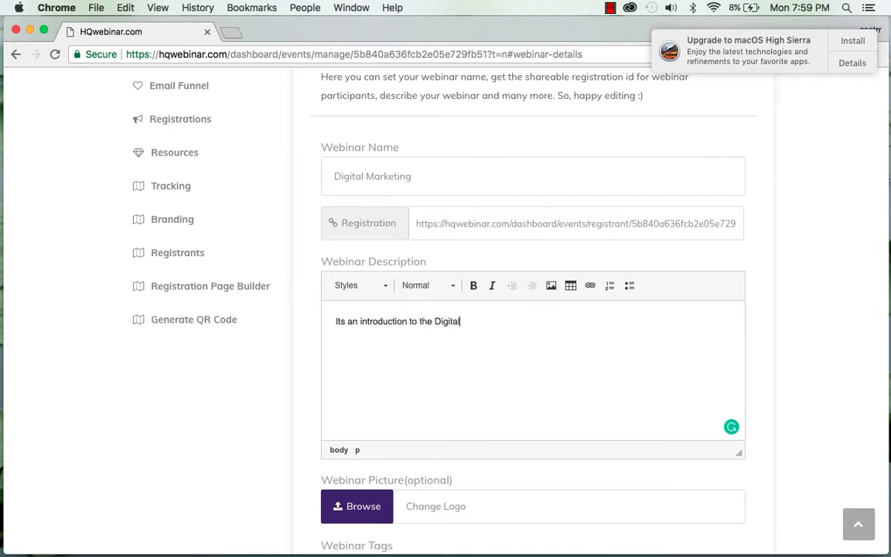
type("Marke")
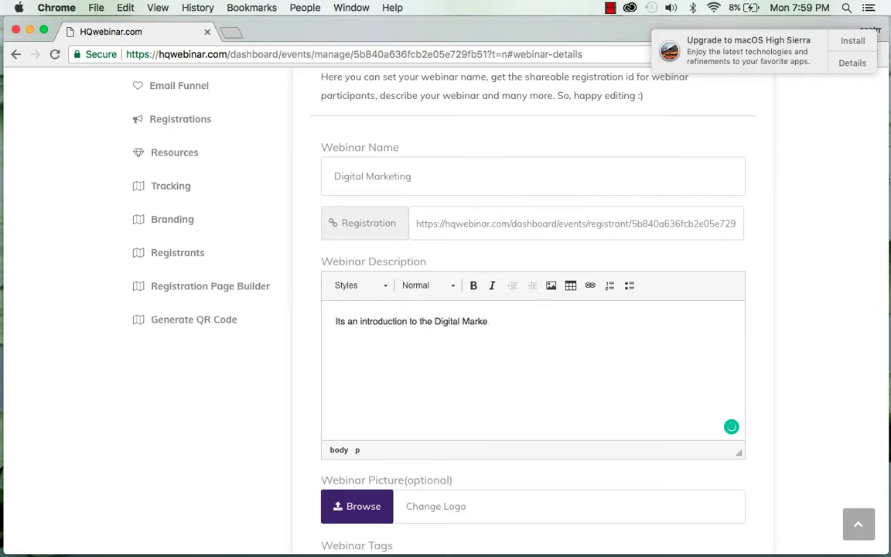
type("ting cou")
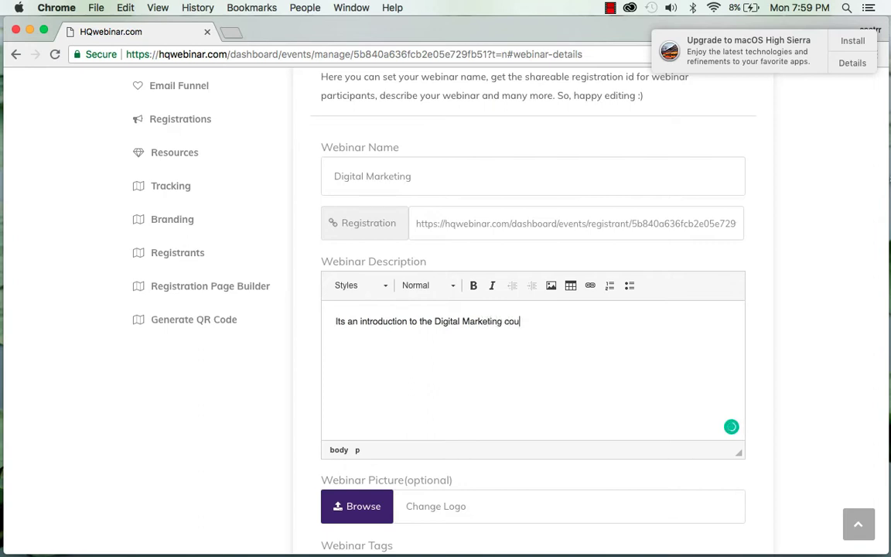
type("rse")
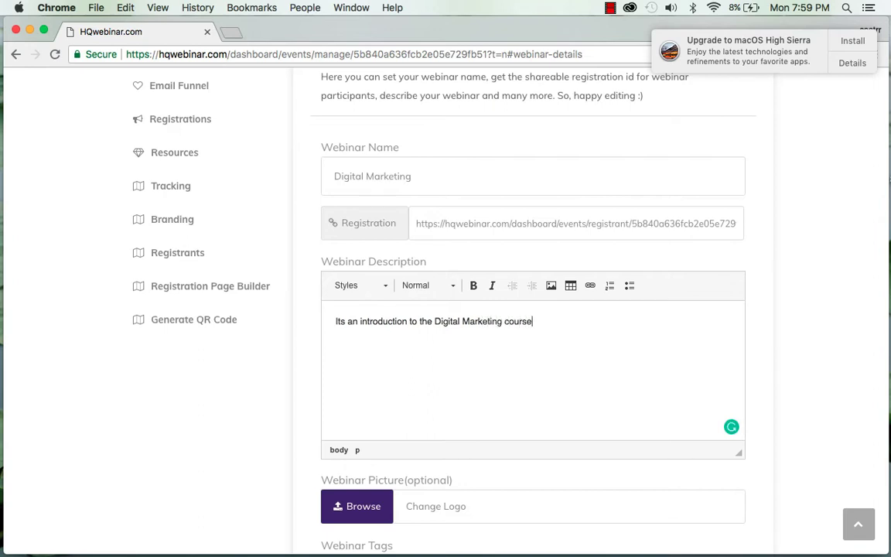
type(".")
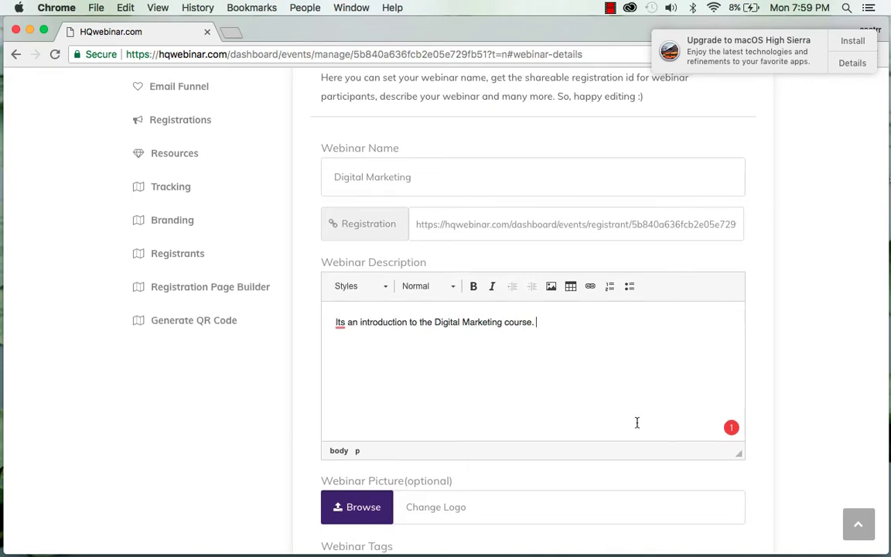
scroll("down", 3)
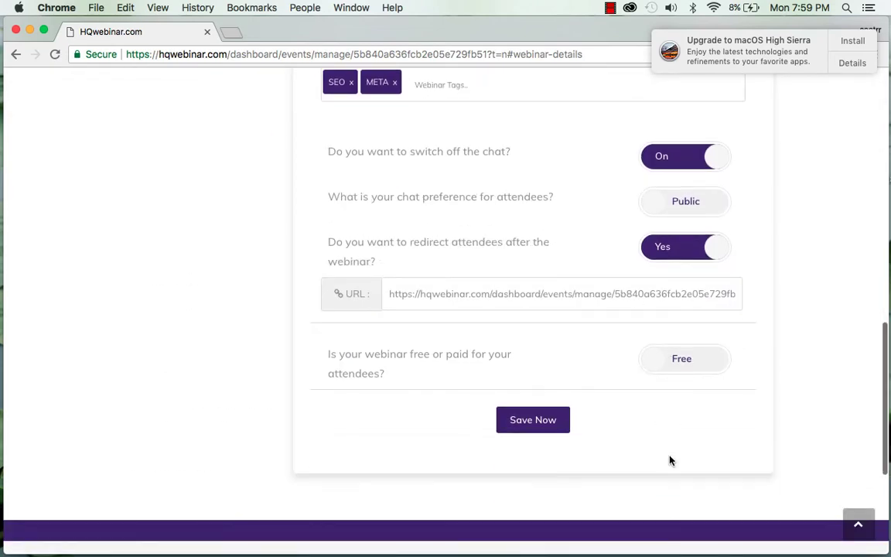
Save the webinar details and enter the presenter room
left_click(533, 419)
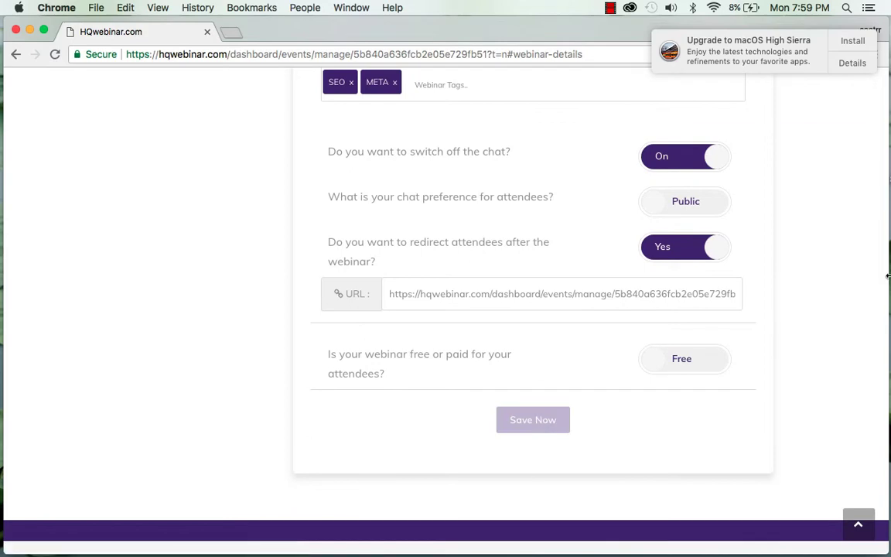
left_click(533, 420)
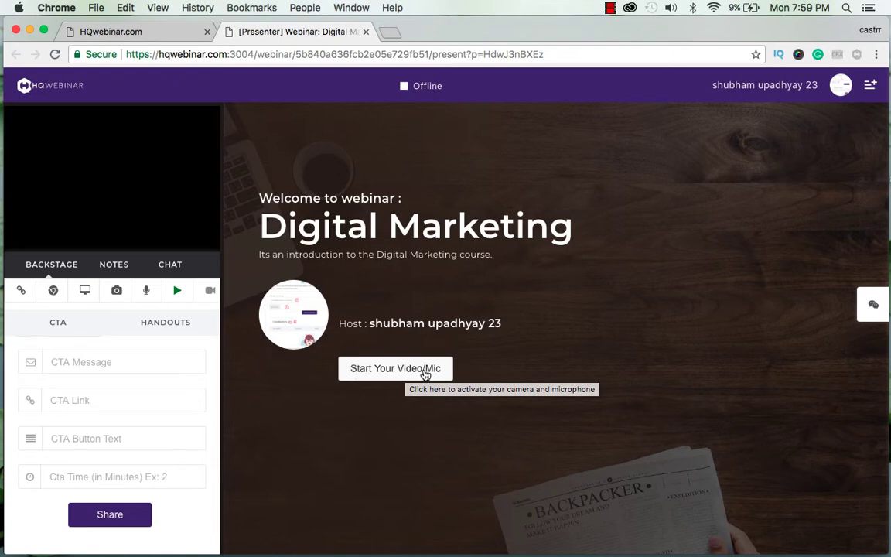
Start the host's video and mic so the live camera feed shows with status Ready
left_click(396, 369)
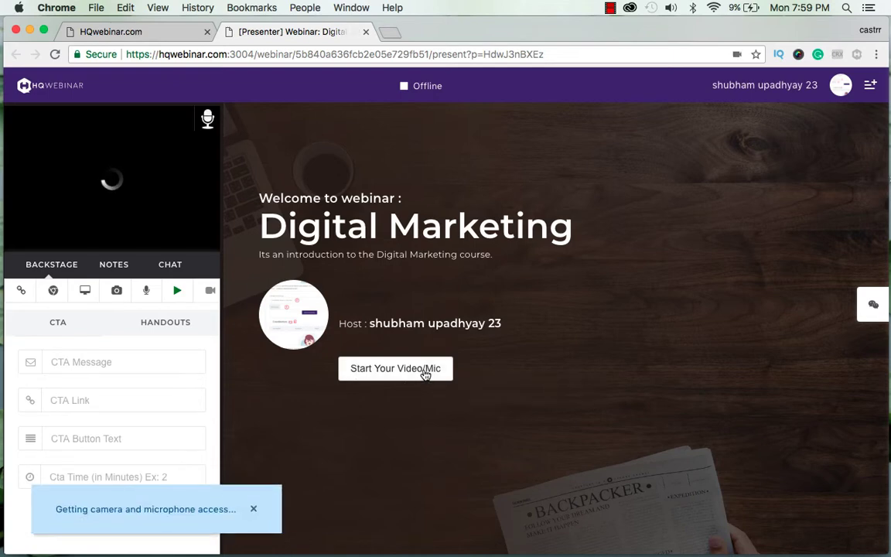
left_click(397, 368)
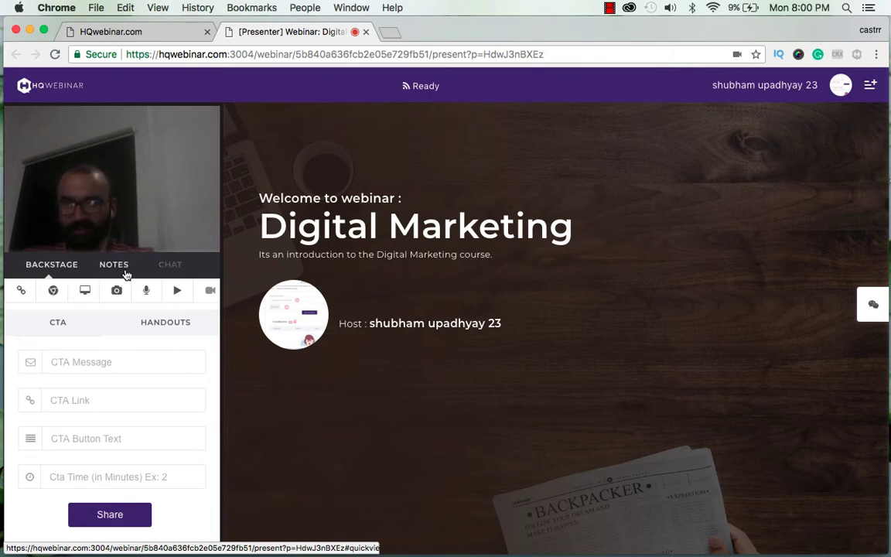
Add a presenter note 'Give free copy to some@emal' in the Notes list
left_click(114, 263)
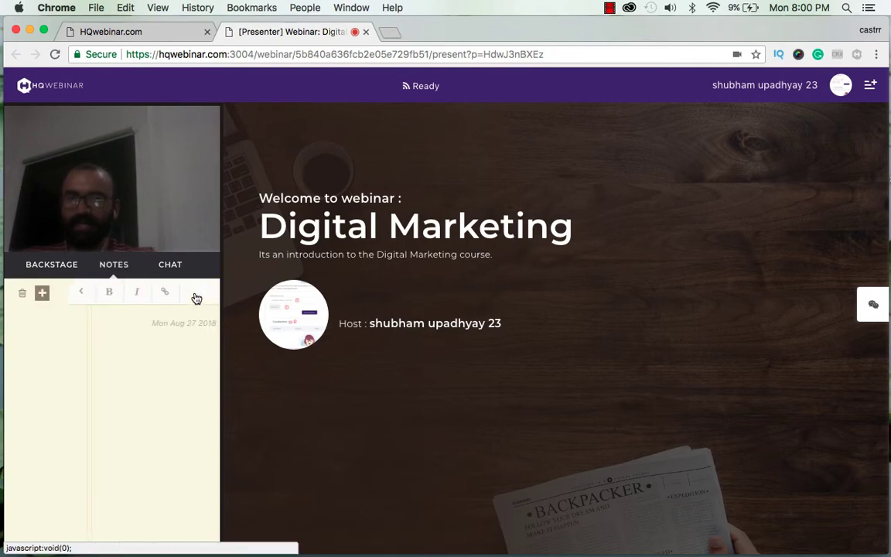
left_click(42, 291)
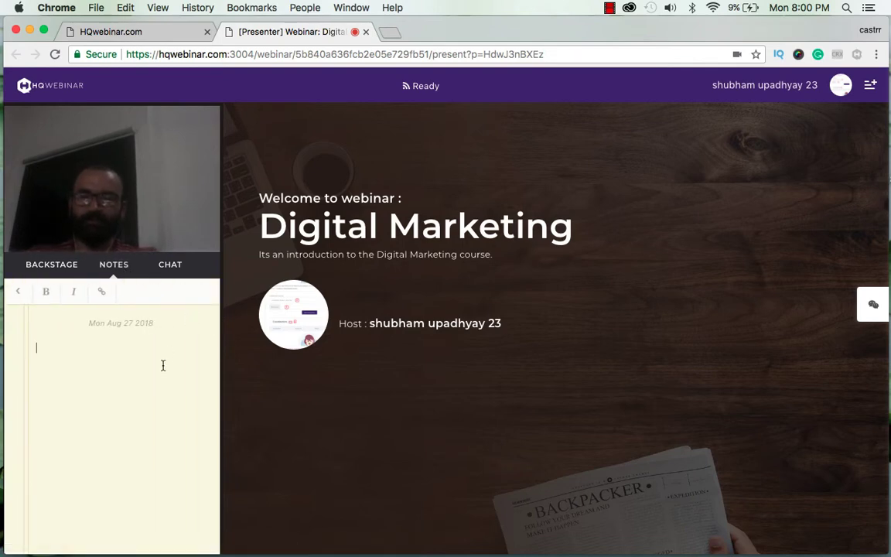
type("Give")
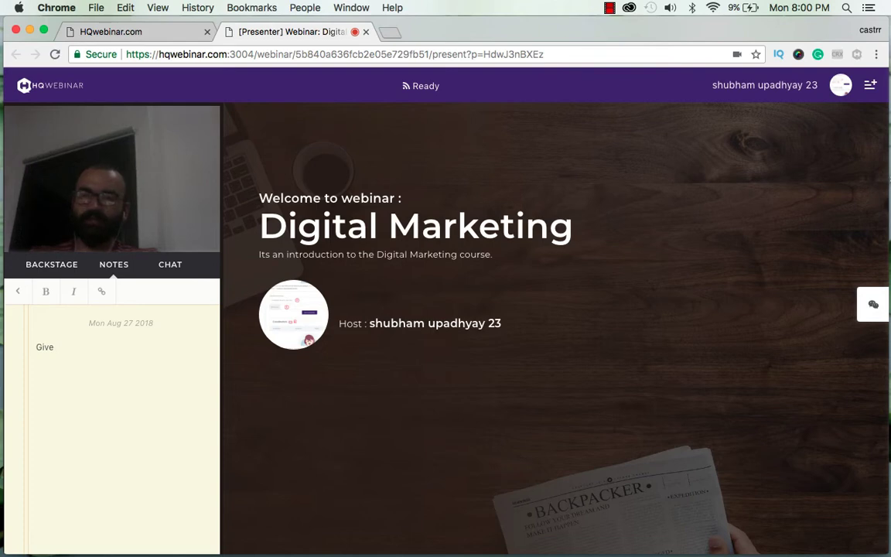
type("free")
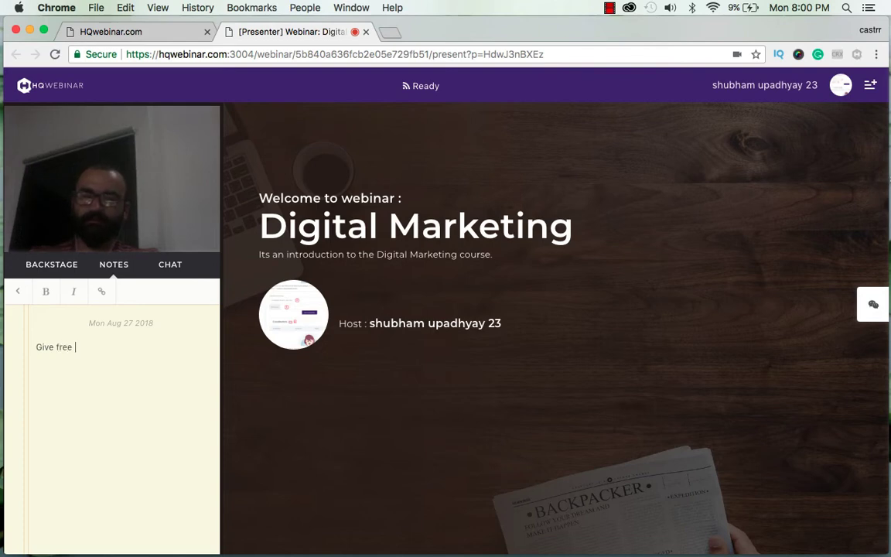
type("copy t")
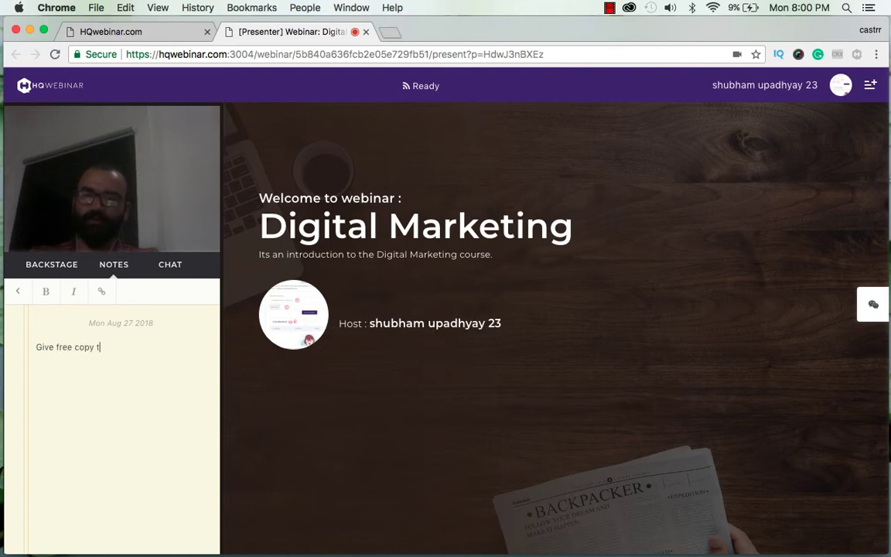
type("to")
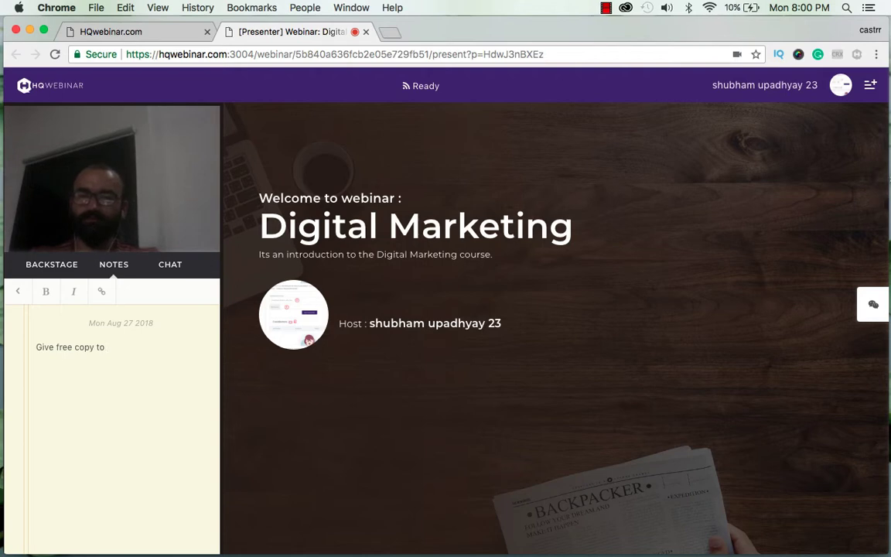
type("some@emal")
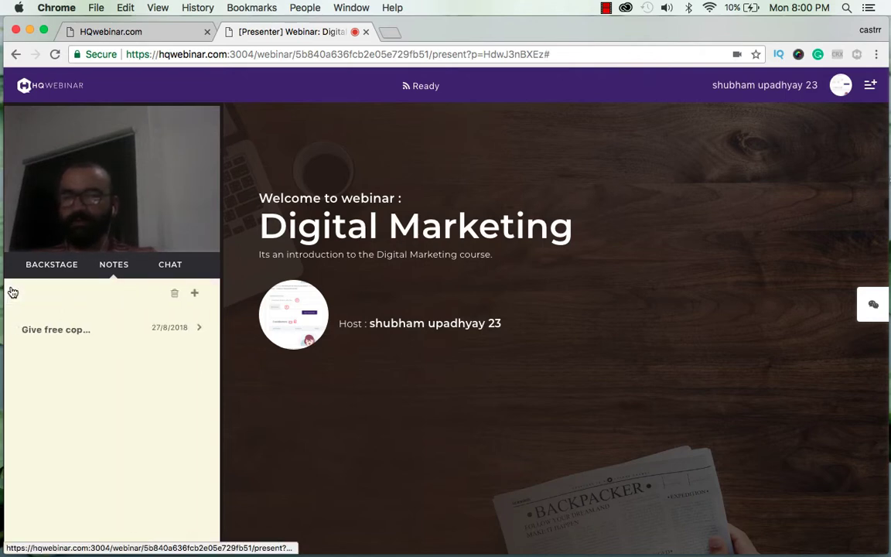
mouse_move(119, 328)
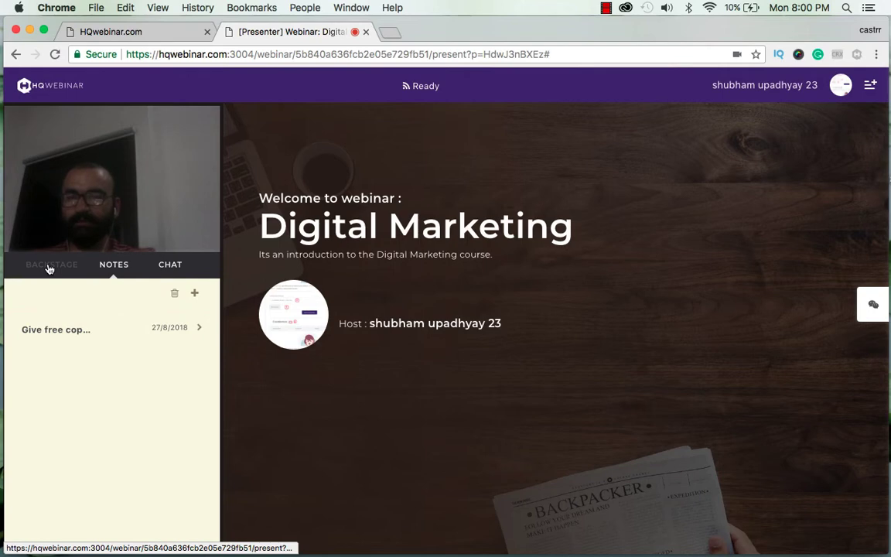
From the dashboard, open the Registration link in a new tab showing the Join the Webinar form
left_click(170, 264)
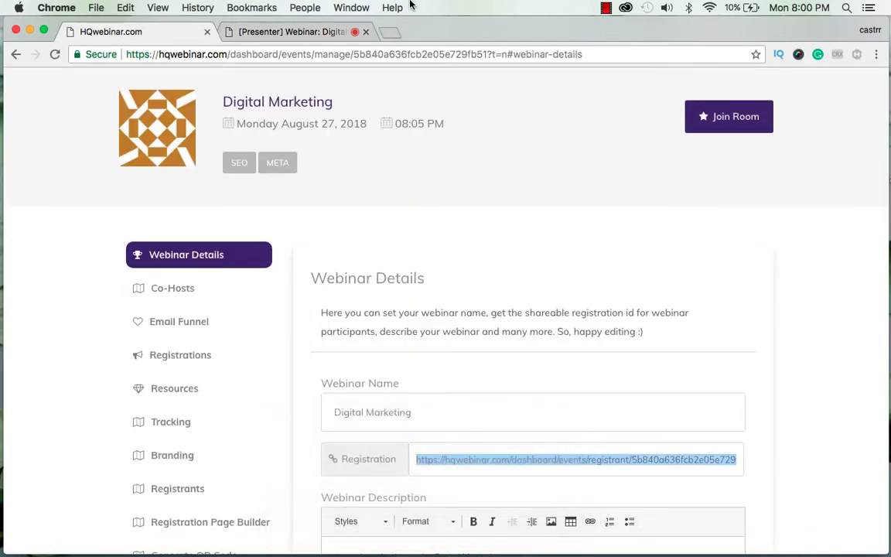
left_click(727, 116)
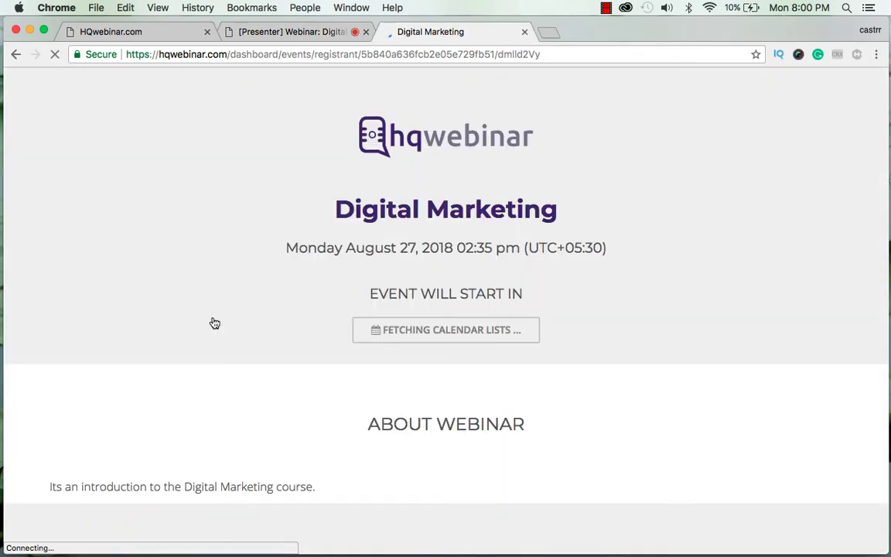
scroll("down", 3)
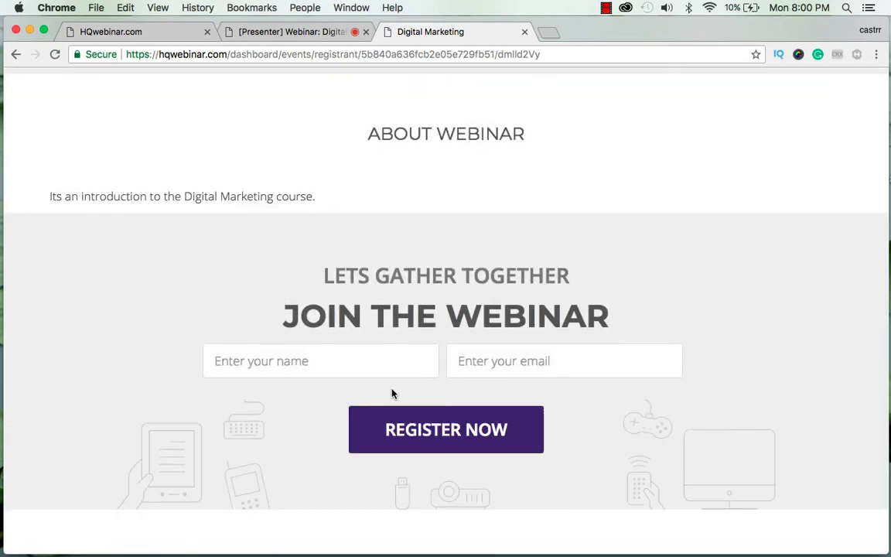
left_click(318, 360)
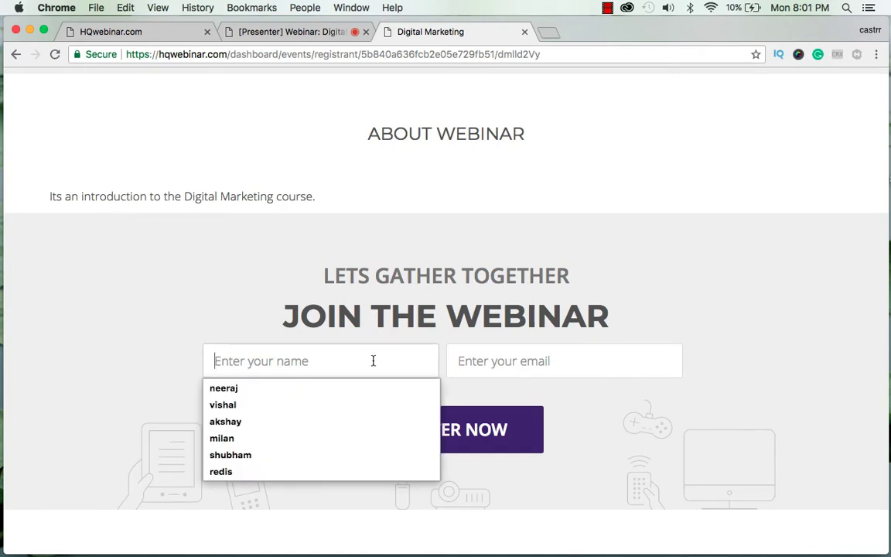
type("Marth")
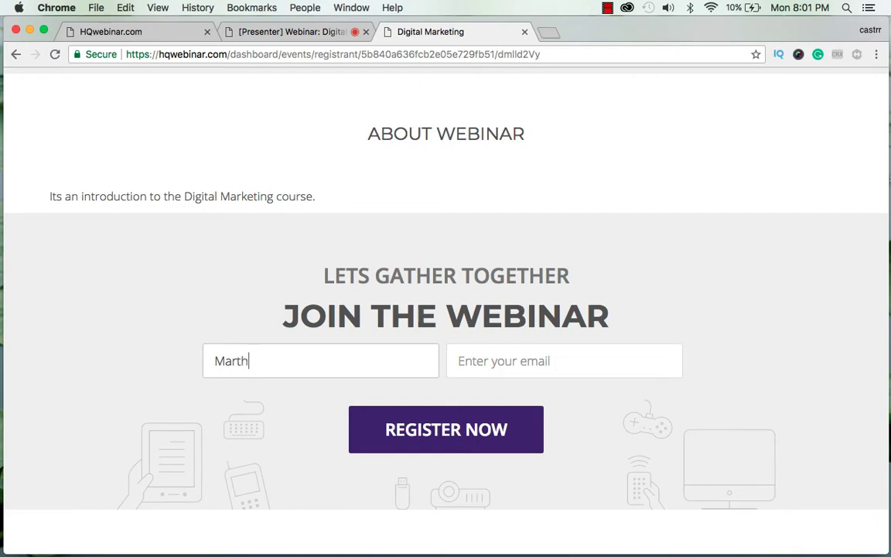
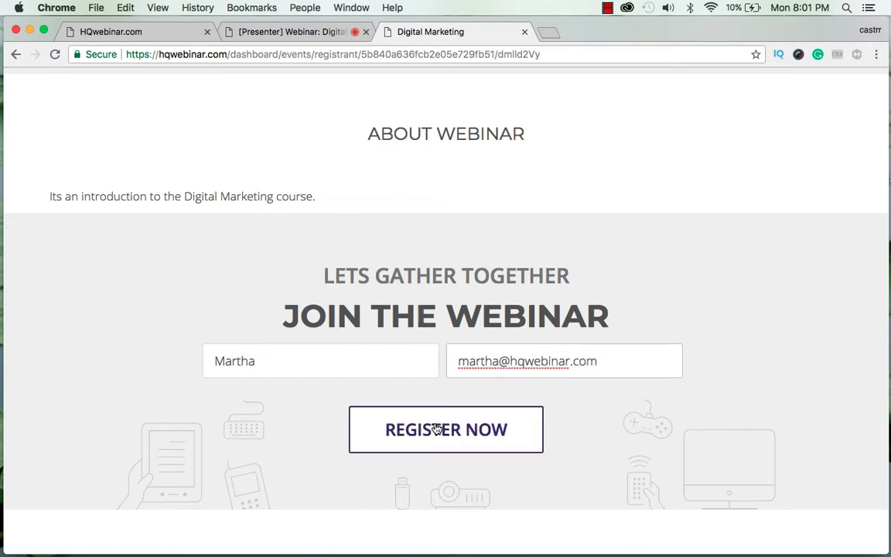
left_click(446, 430)
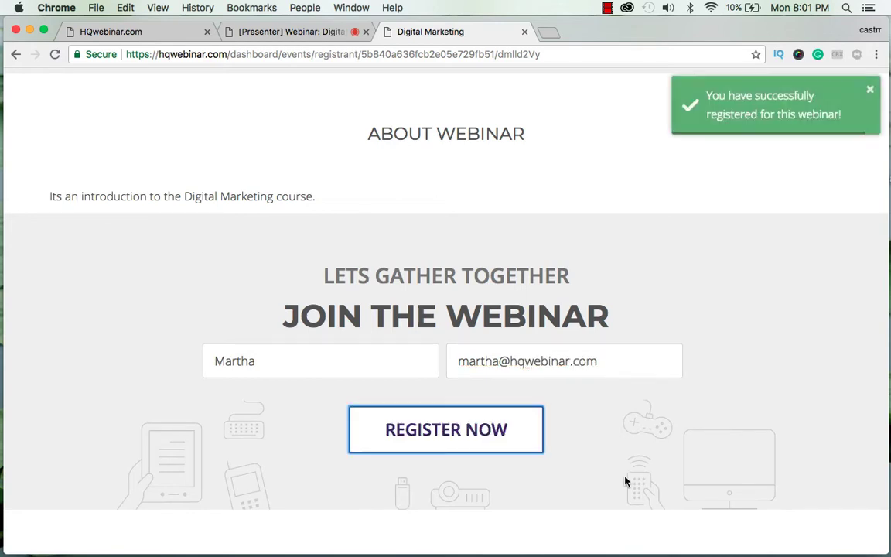
left_click(446, 431)
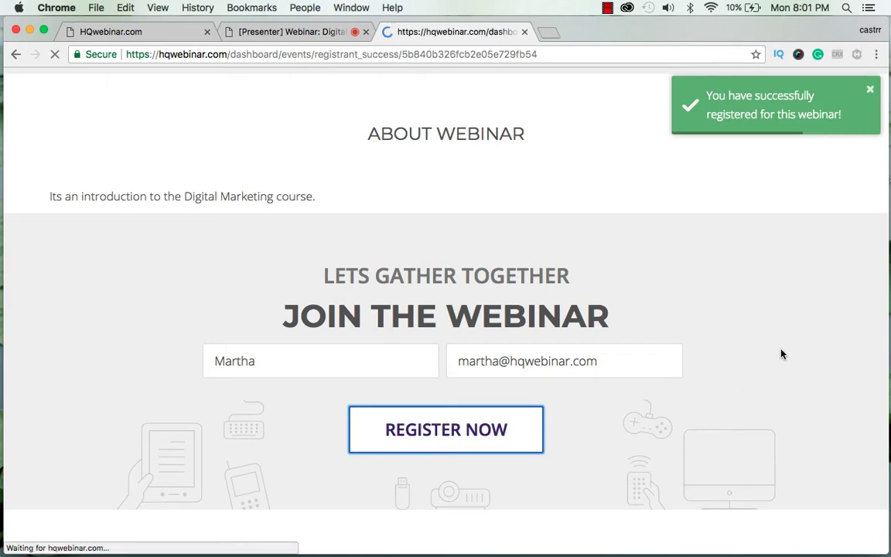
left_click(446, 430)
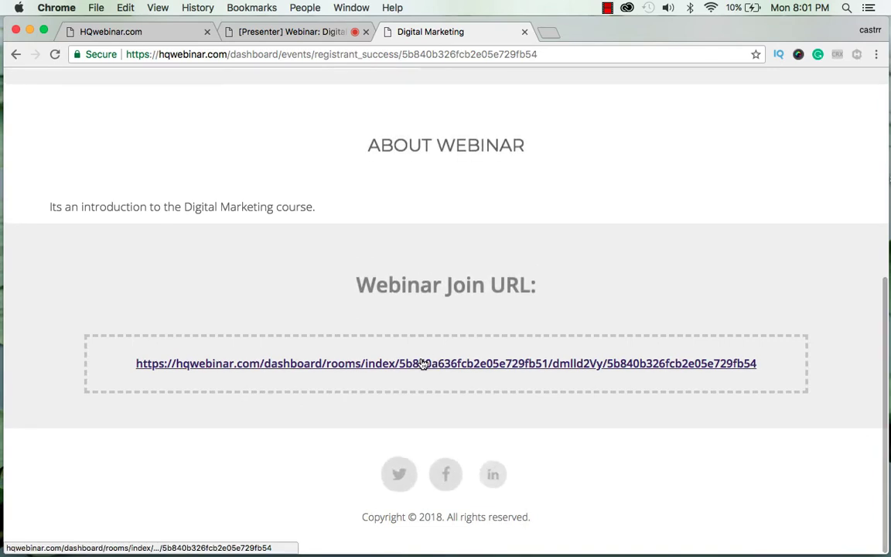
Follow the join URL to the attendee room showing the countdown to the 8:05 pm start
left_click(446, 364)
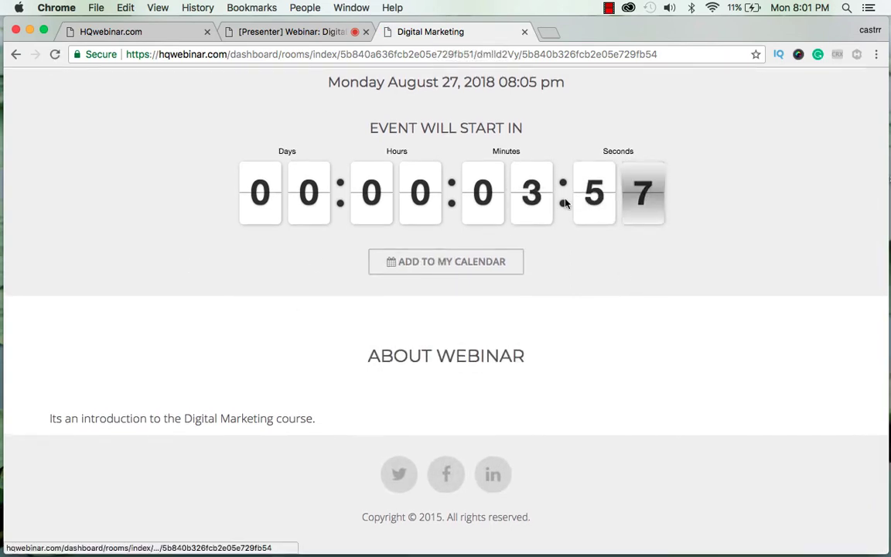
mouse_move(644, 204)
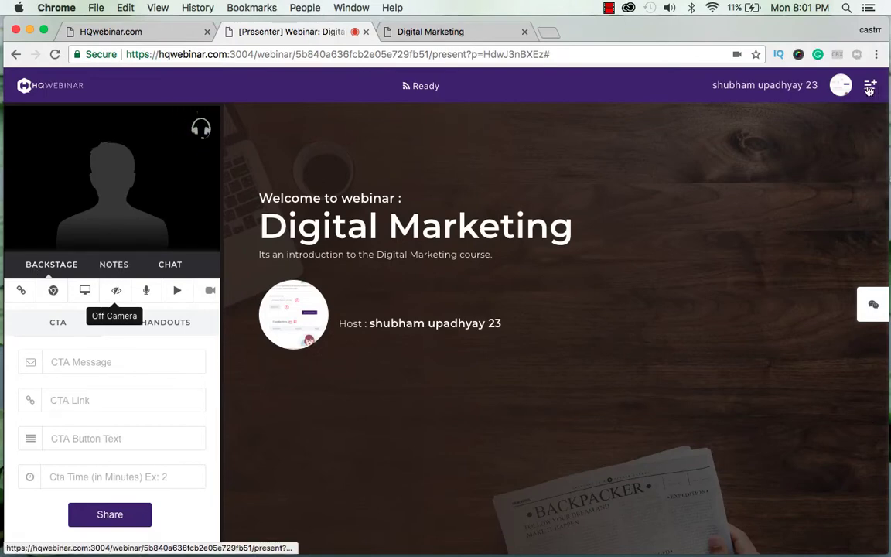
left_click(870, 85)
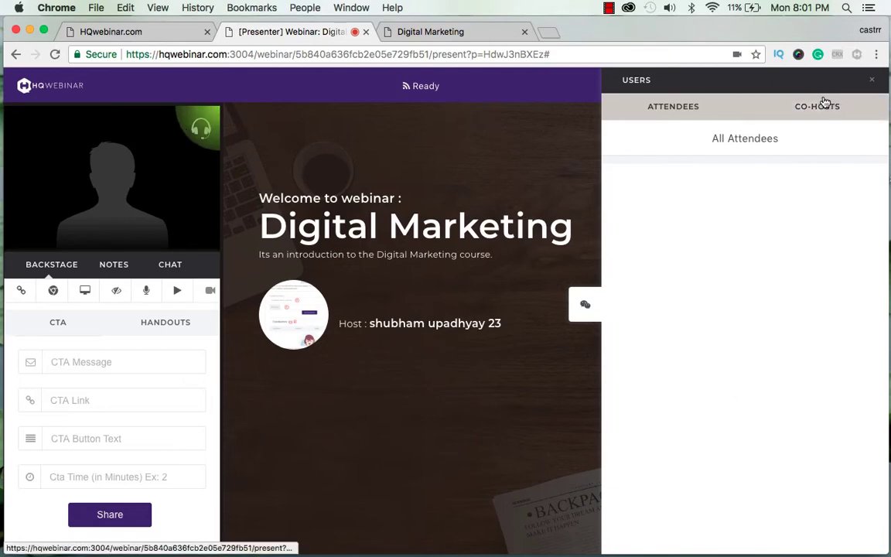
left_click(817, 105)
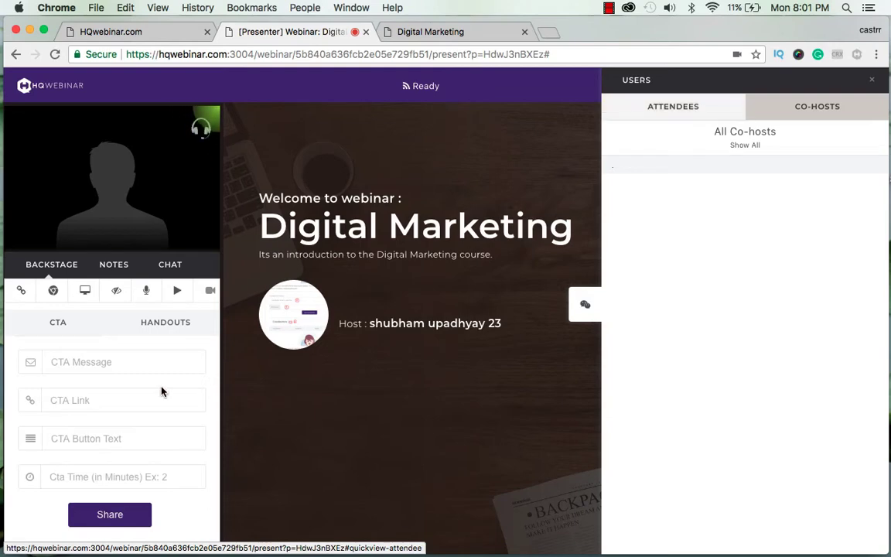
left_click(873, 80)
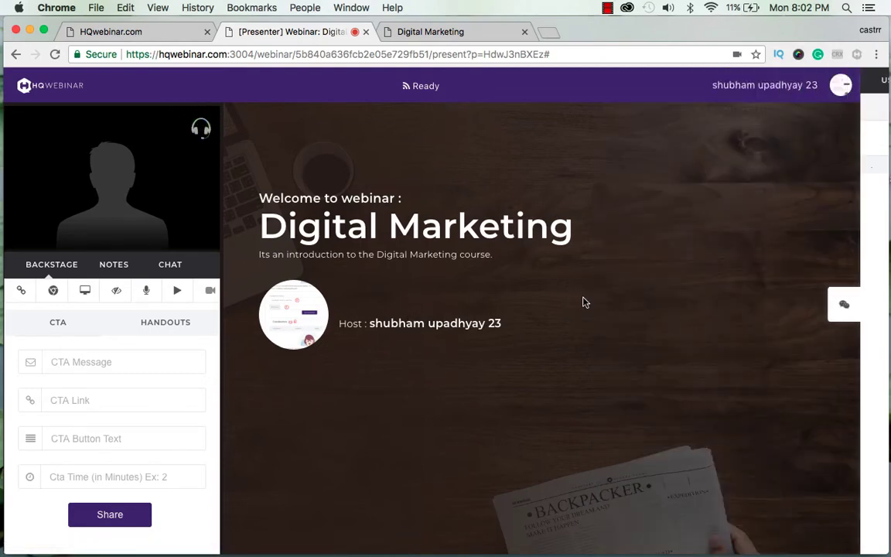
mouse_move(21, 291)
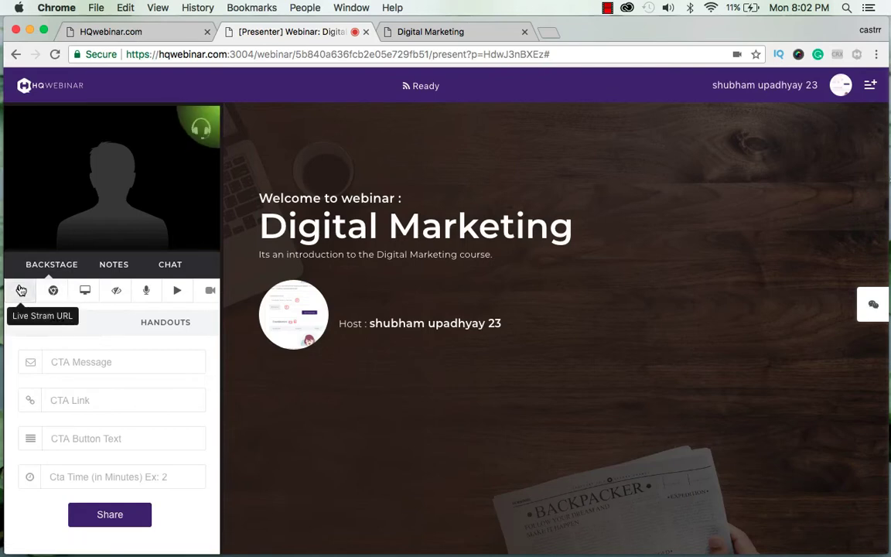
left_click(21, 291)
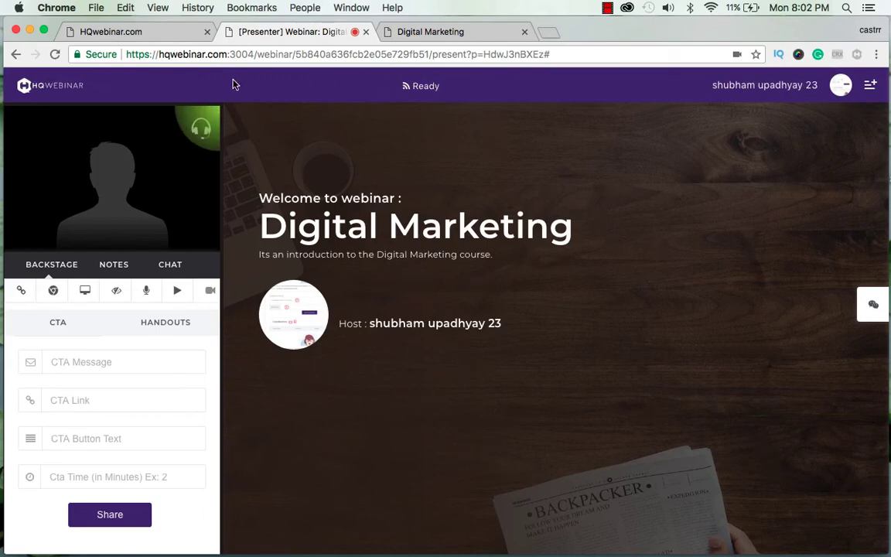
mouse_move(569, 286)
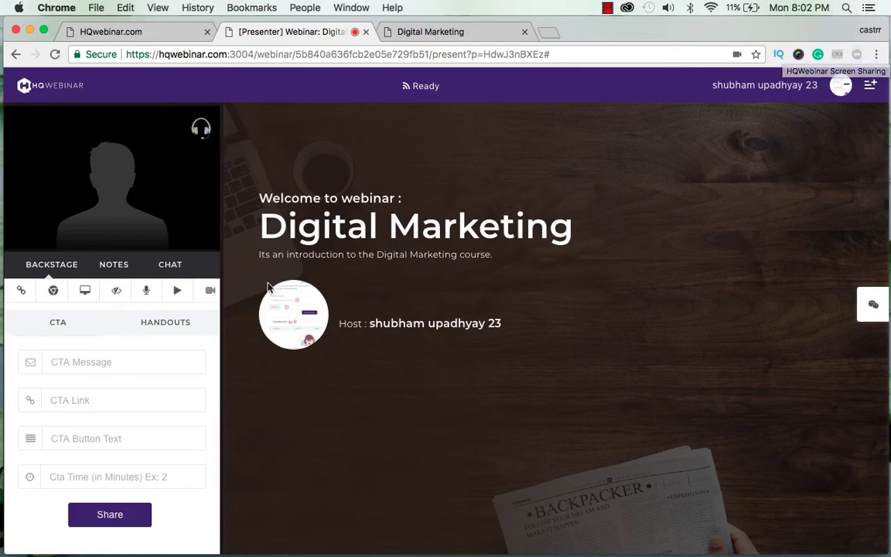
mouse_move(84, 291)
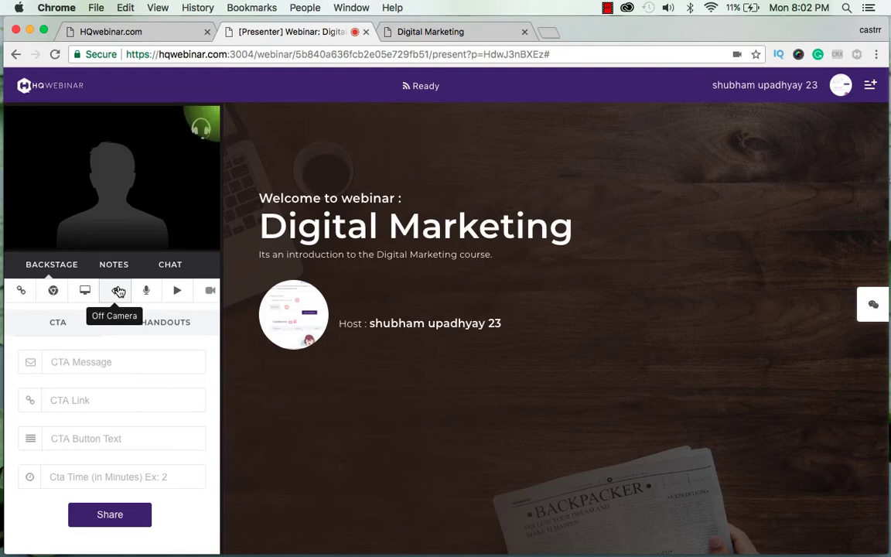
mouse_move(145, 292)
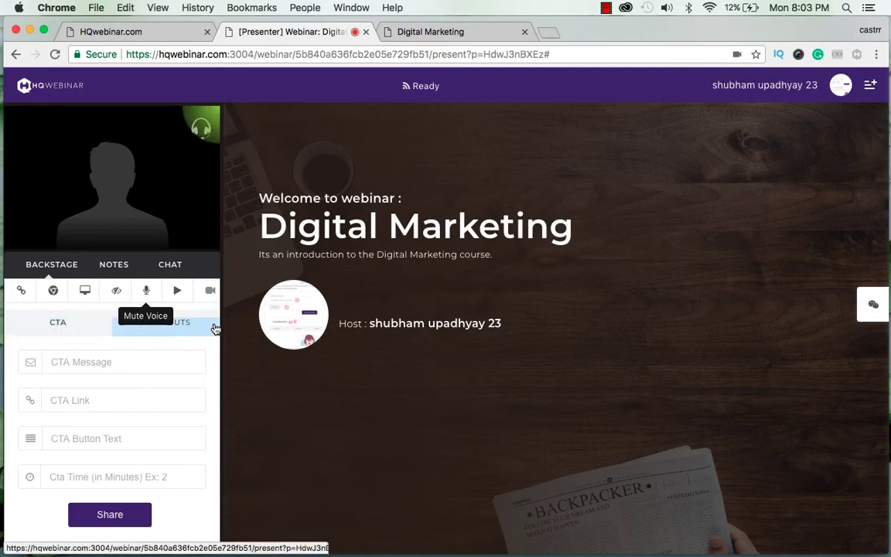
Check the CTA message field, Notes and Chat, then view the Digital Marketing countdown page
left_click(111, 362)
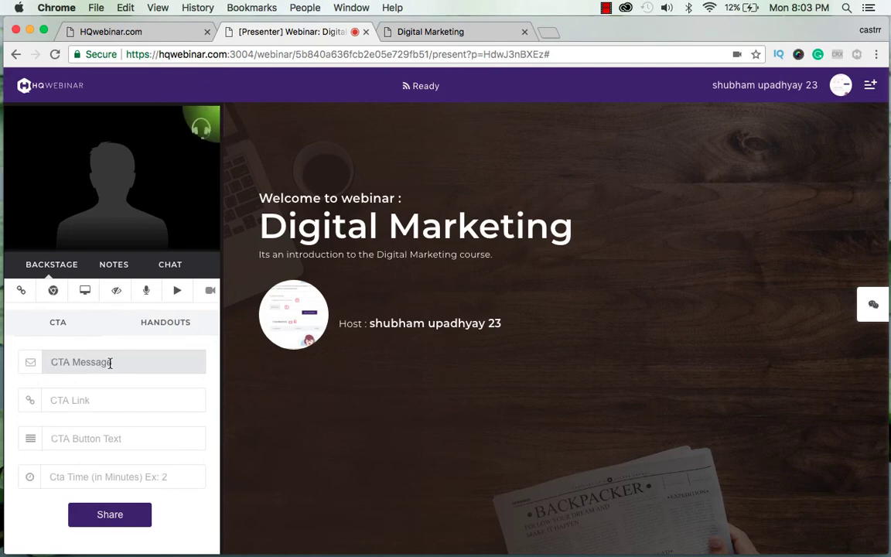
left_click(115, 263)
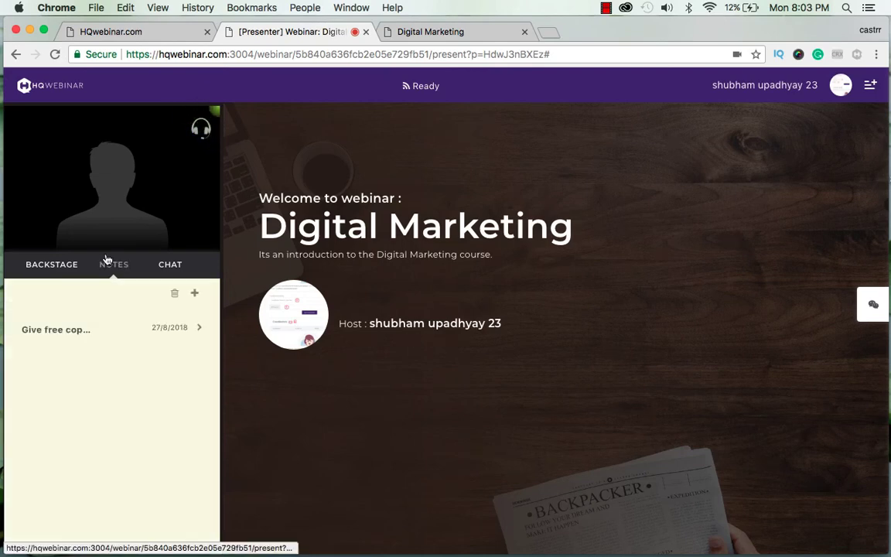
left_click(171, 263)
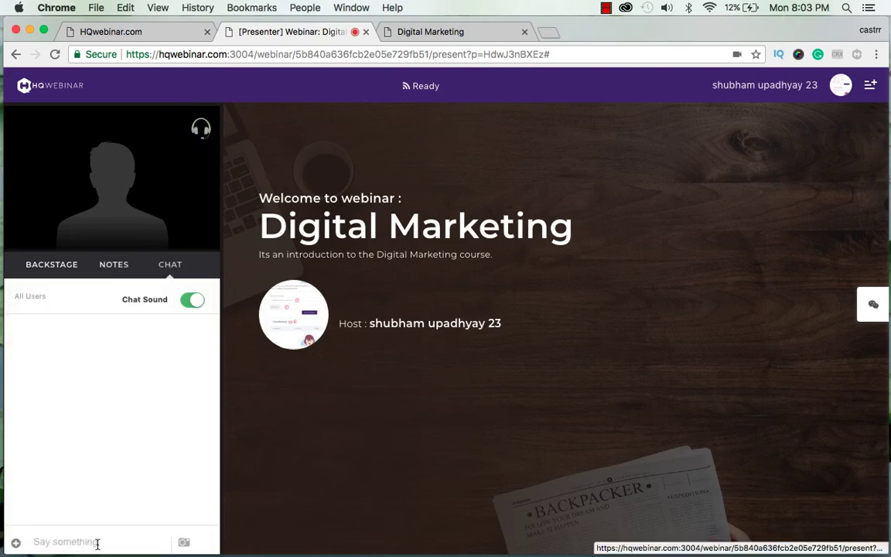
left_click(431, 31)
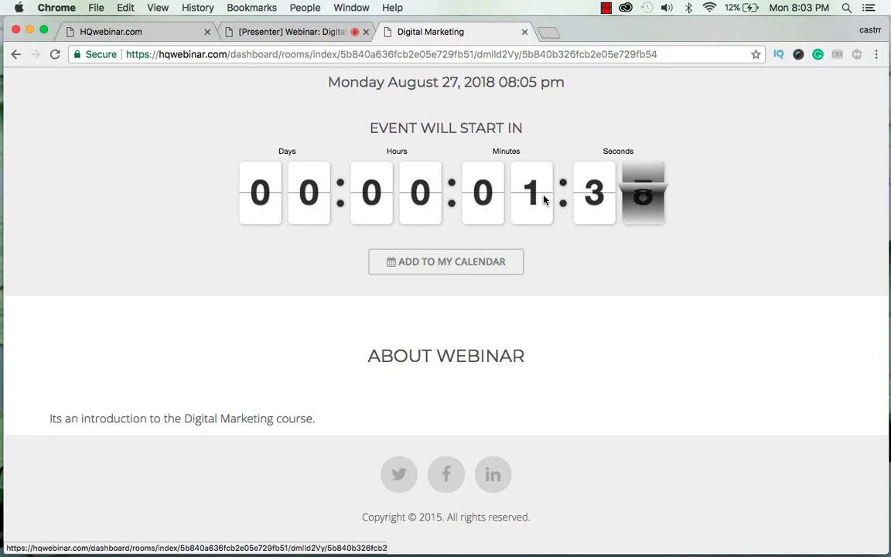
Invite Neeraj (neeraj@...) as a co-host coordinator from the webinar settings
left_click(291, 31)
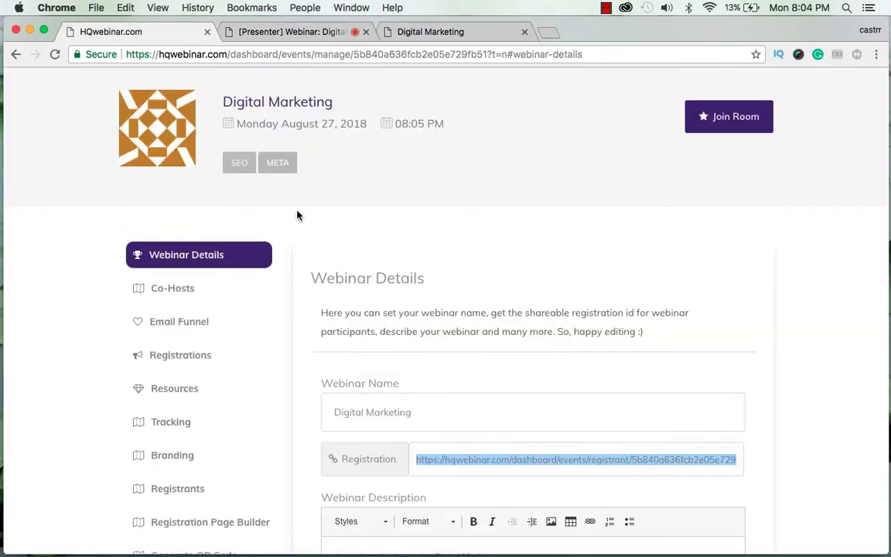
left_click(174, 288)
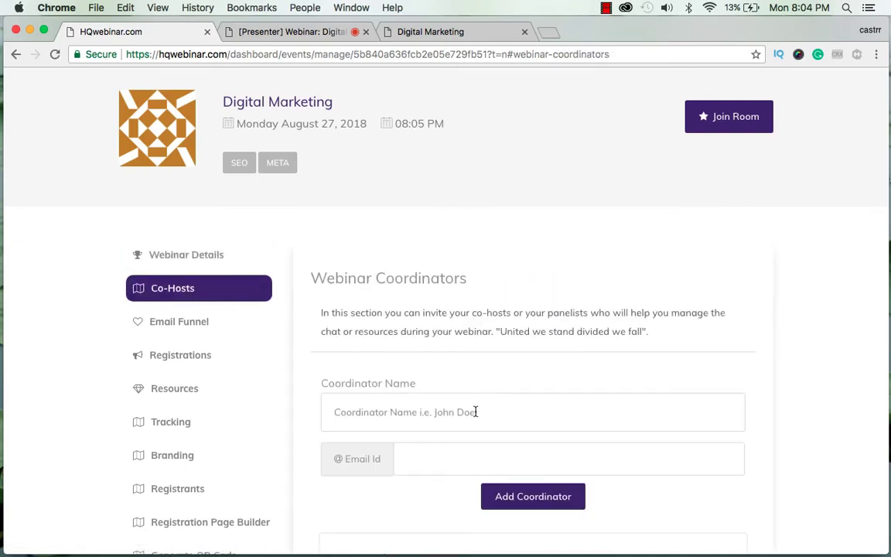
type("Neeraj")
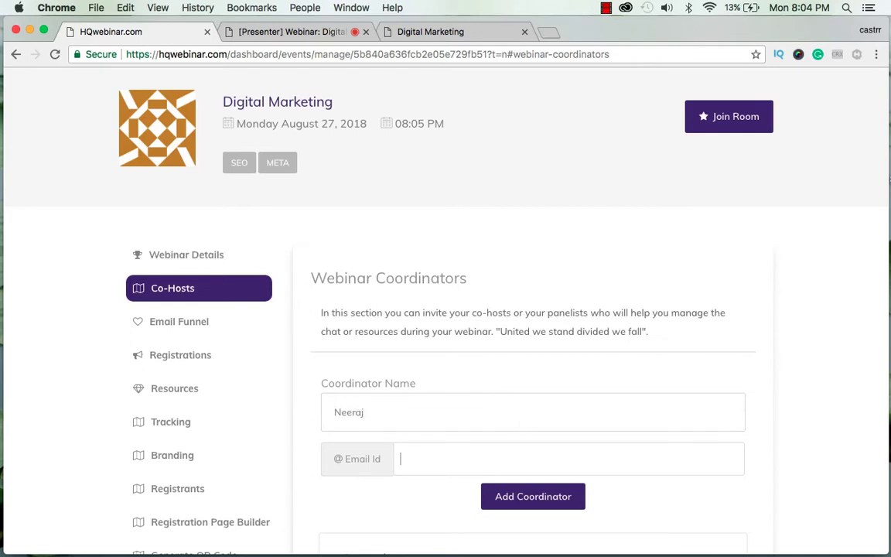
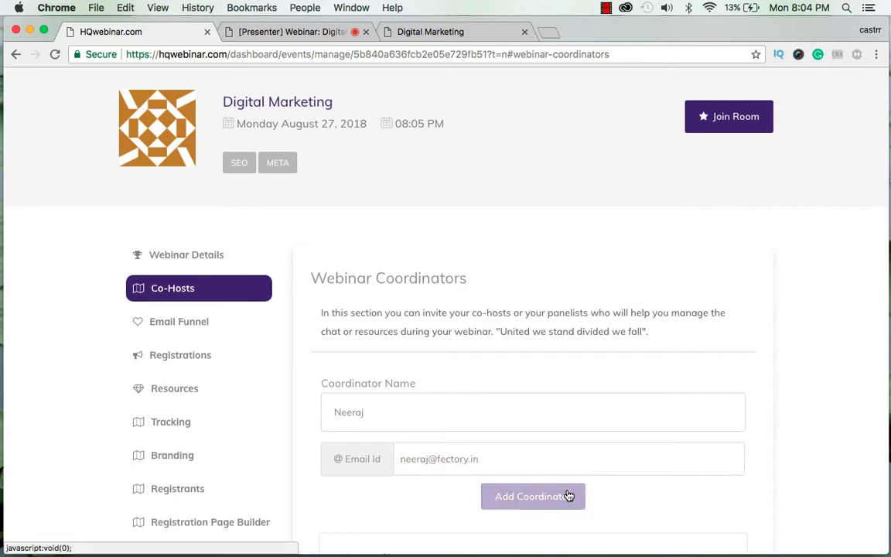
left_click(533, 496)
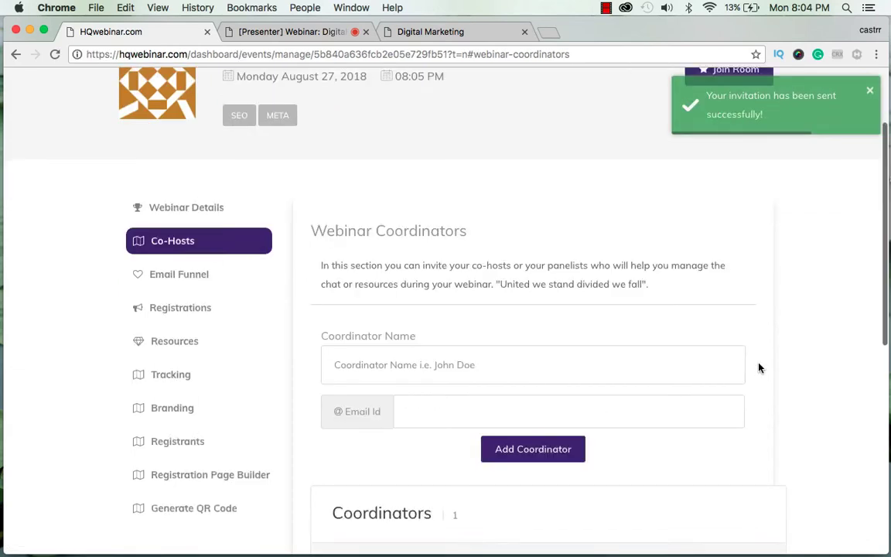
Show the pending coordinator Neeraj's co-host link for copying
scroll("down", 3)
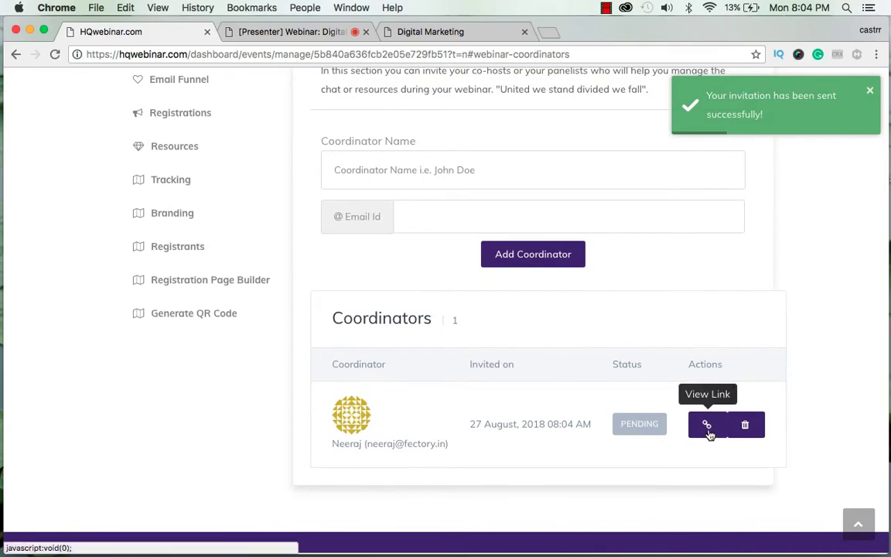
left_click(705, 424)
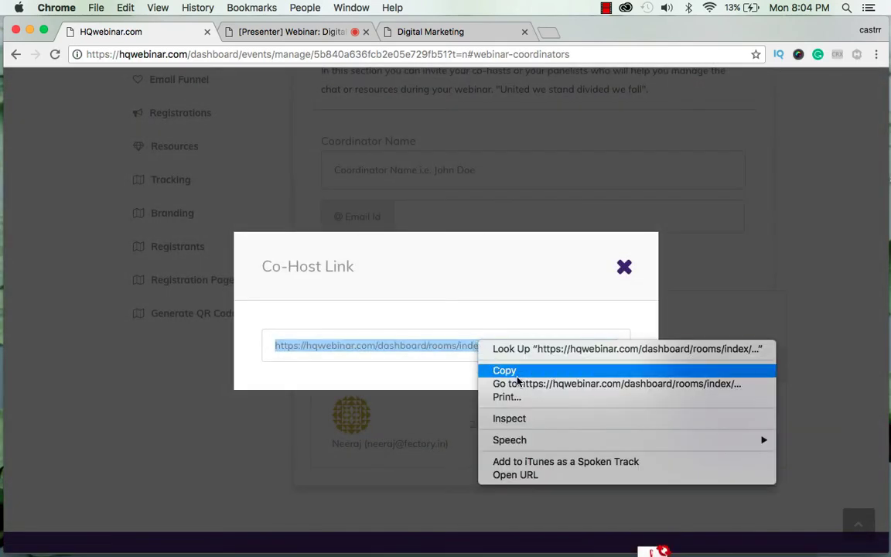
Copy Neeraj's co-host link and load it in a new tab to reach the coordinator room
left_click(505, 372)
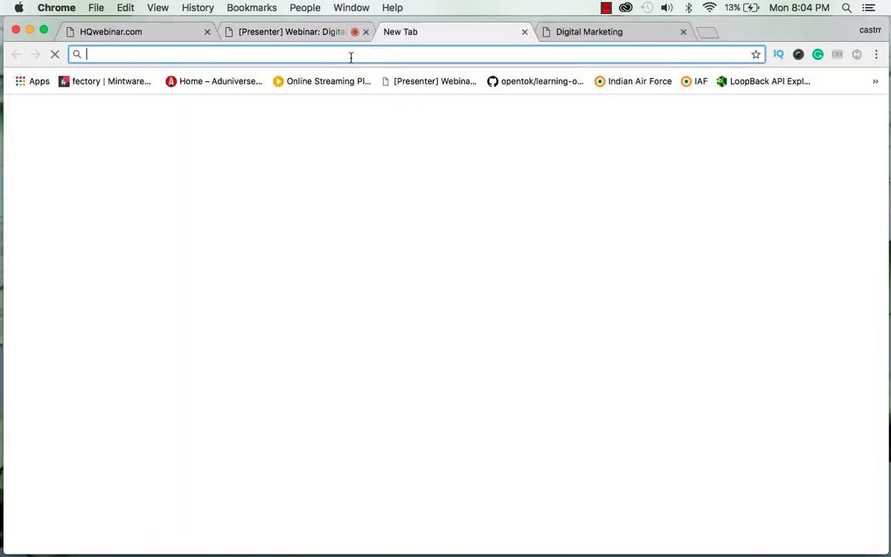
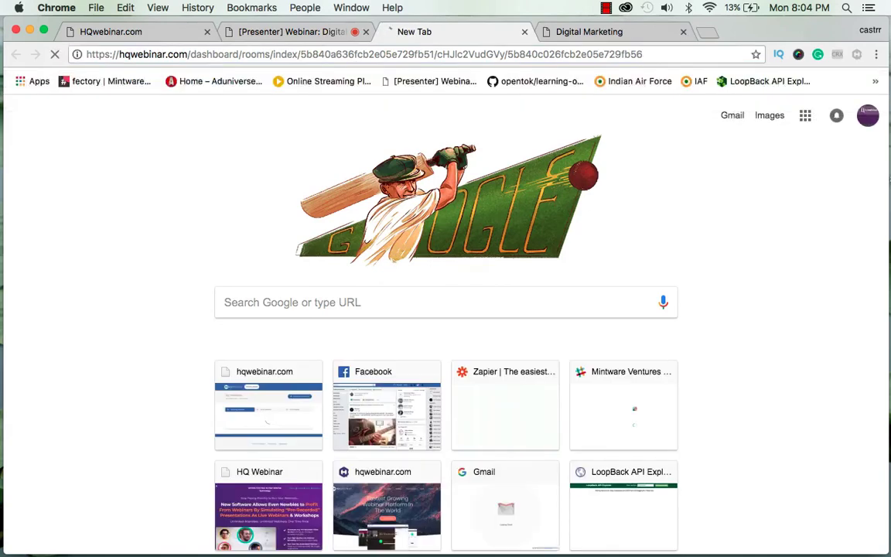
left_click(291, 30)
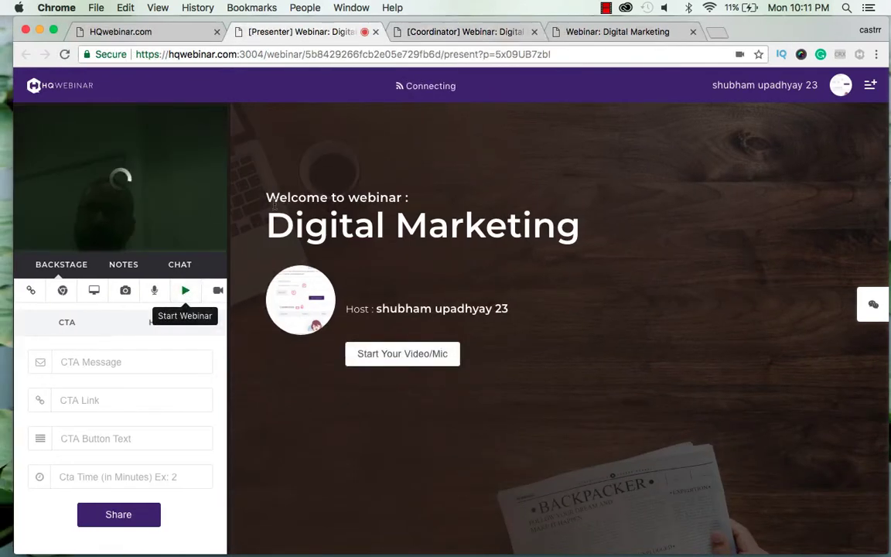
Start the Digital Marketing broadcast and confirm the attendee view shows the presenter screen live
left_click(185, 291)
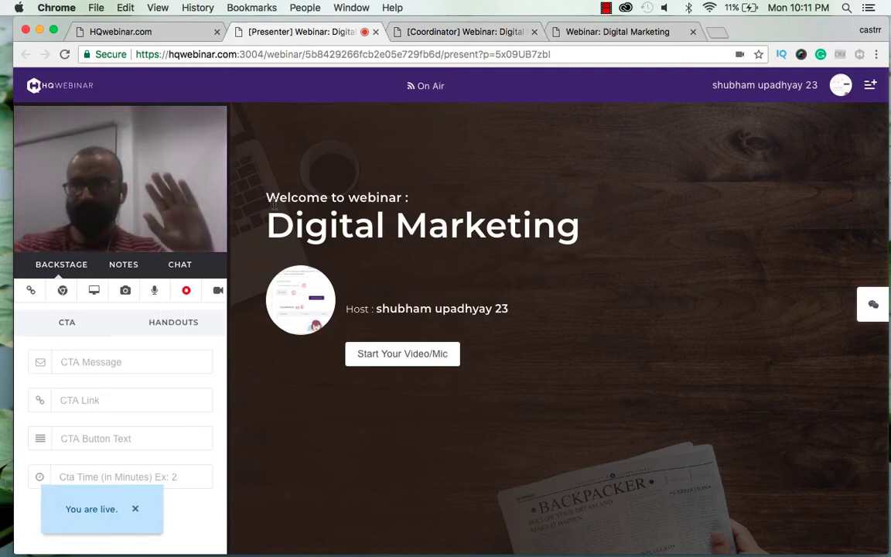
left_click(461, 31)
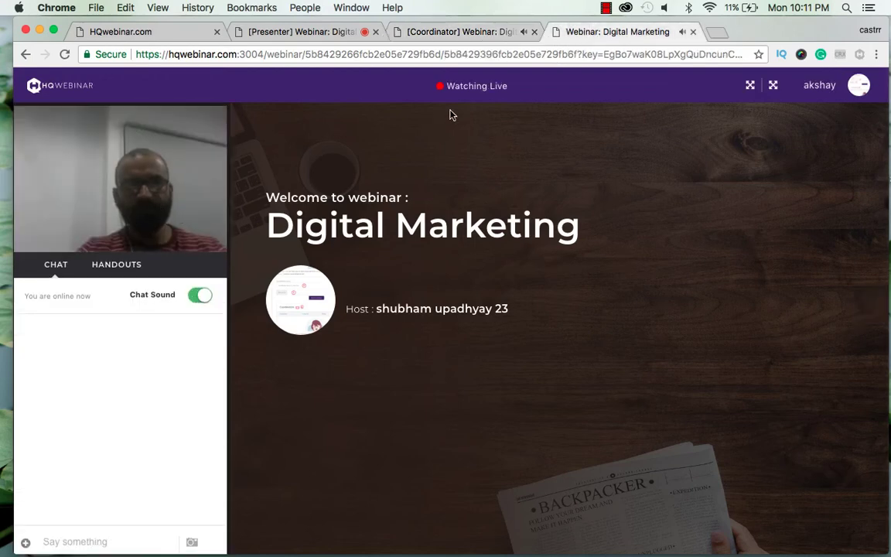
mouse_move(452, 91)
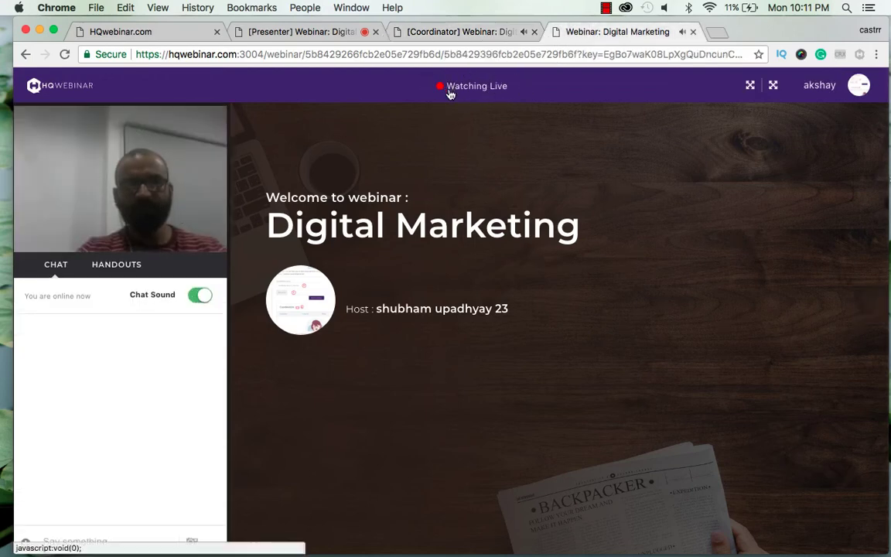
mouse_move(749, 85)
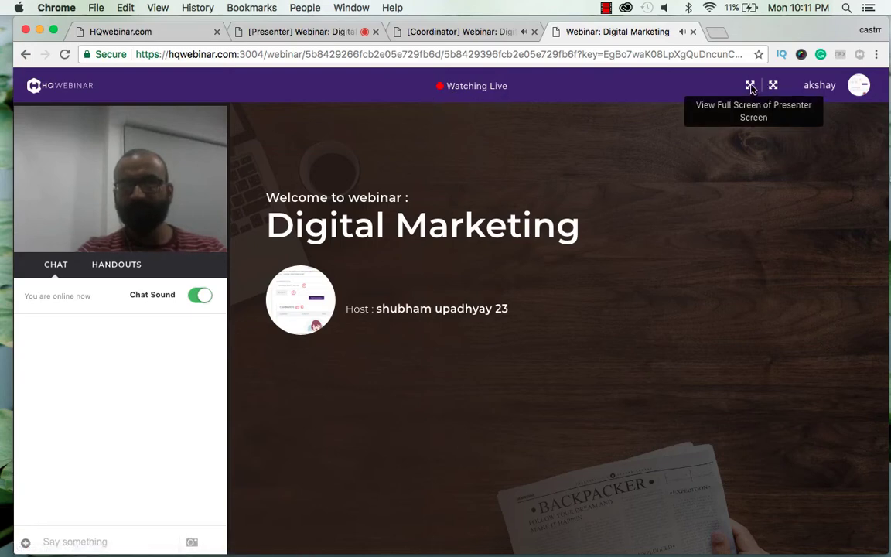
left_click(772, 85)
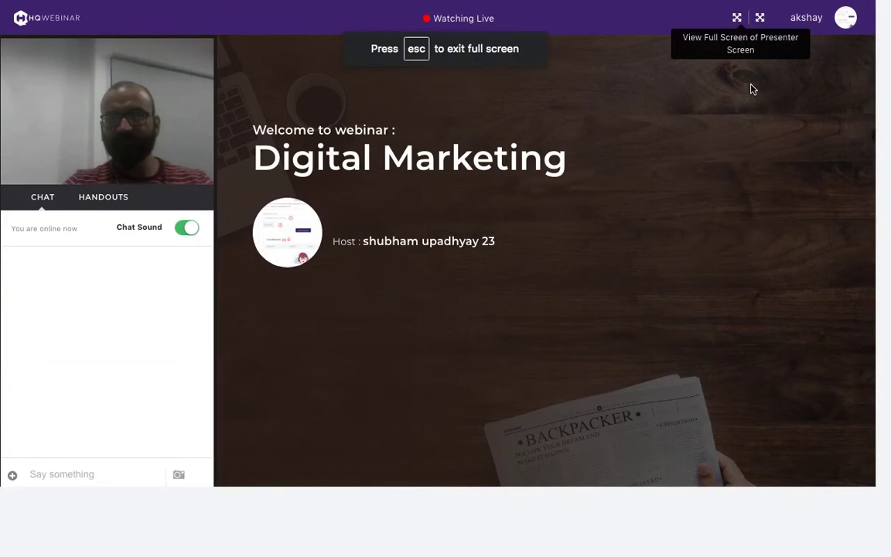
left_click(737, 17)
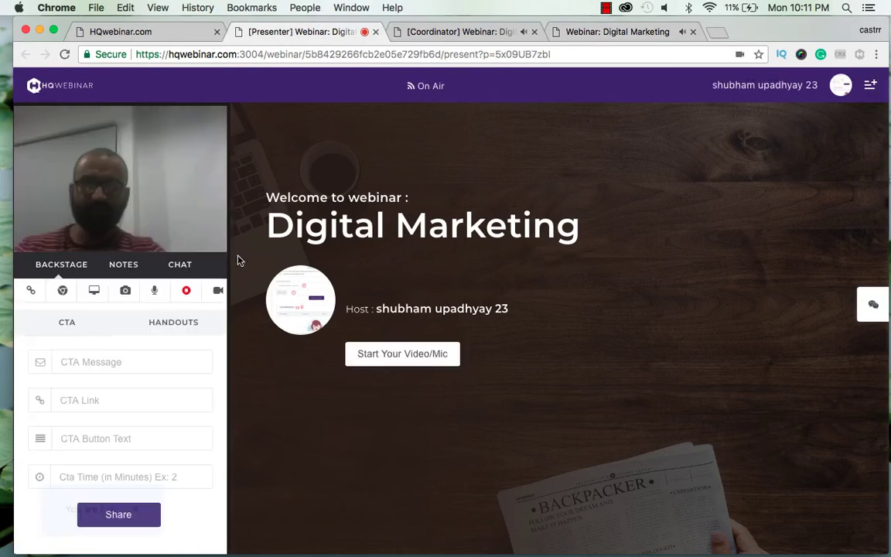
mouse_move(93, 291)
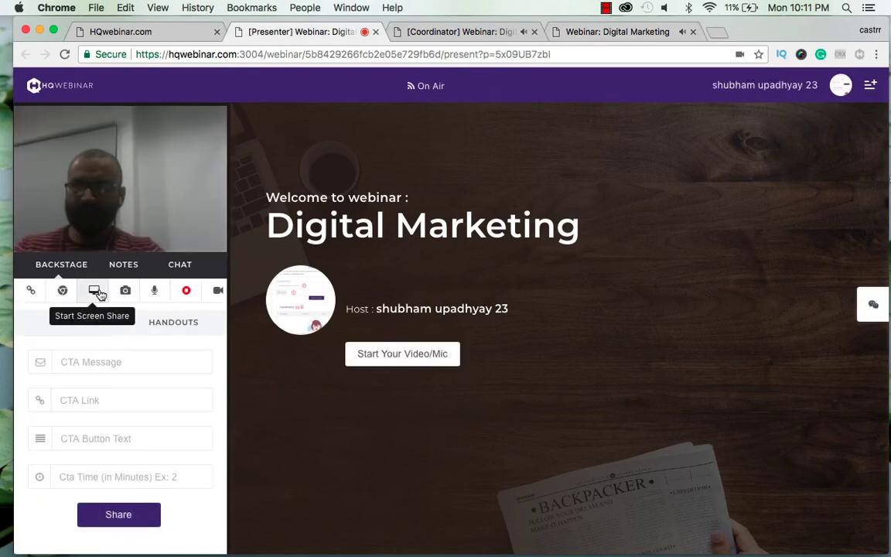
Share the Sublime Text window of digital marketing links via Application Window screen share
left_click(95, 291)
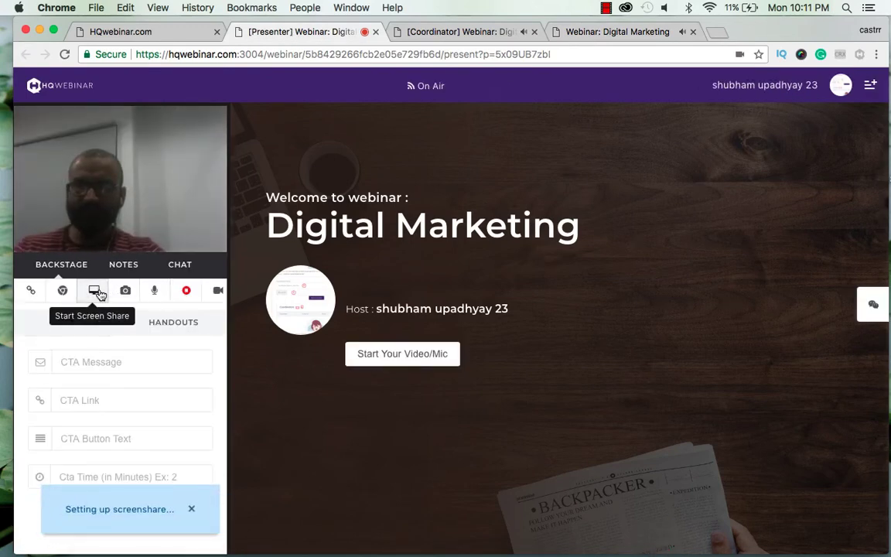
left_click(92, 291)
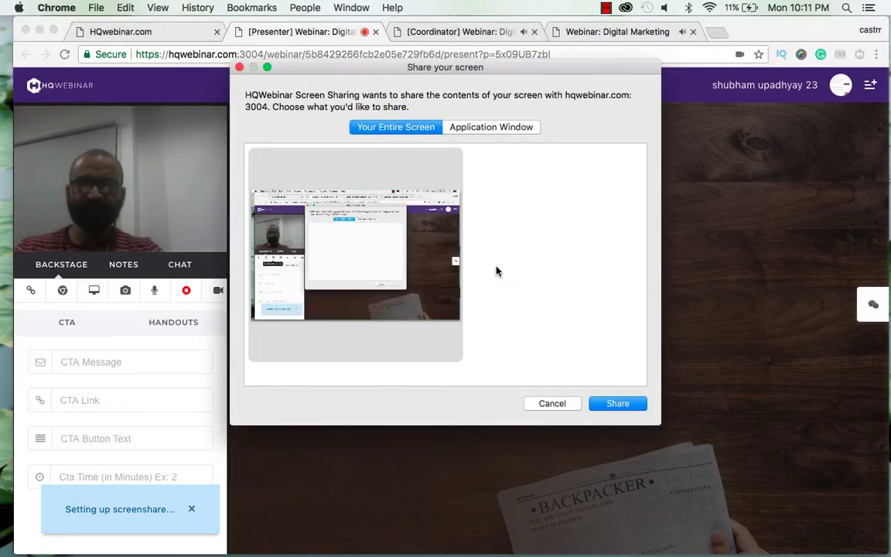
left_click(492, 127)
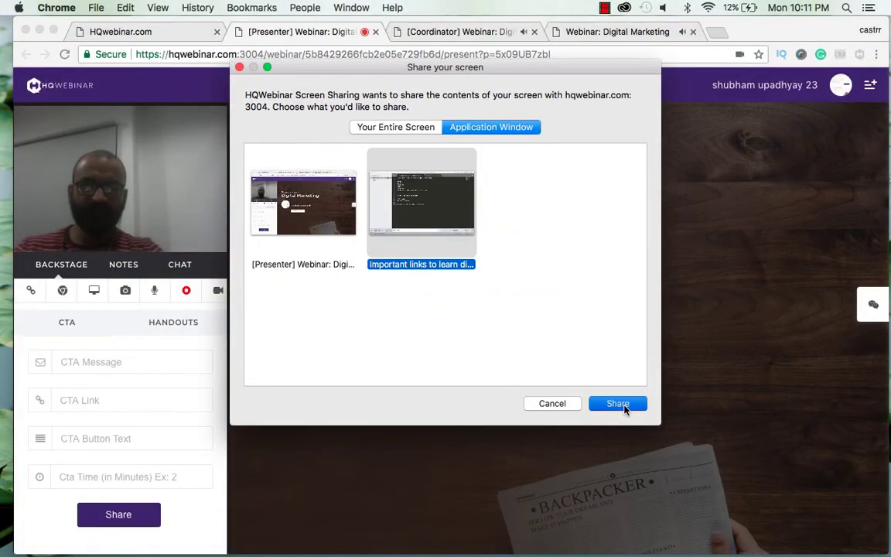
left_click(618, 402)
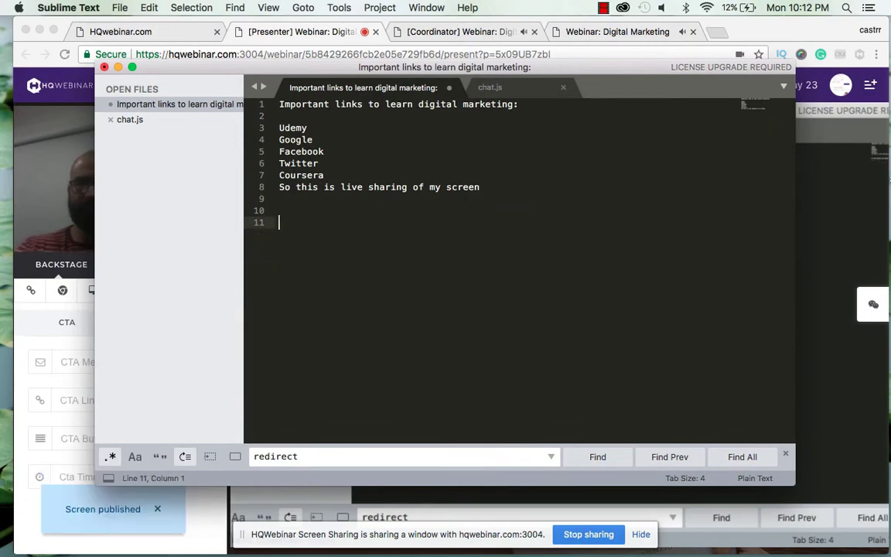
Add the line 'Now I want to share this document live with the viewers.' to the notes
type("Now I want to share")
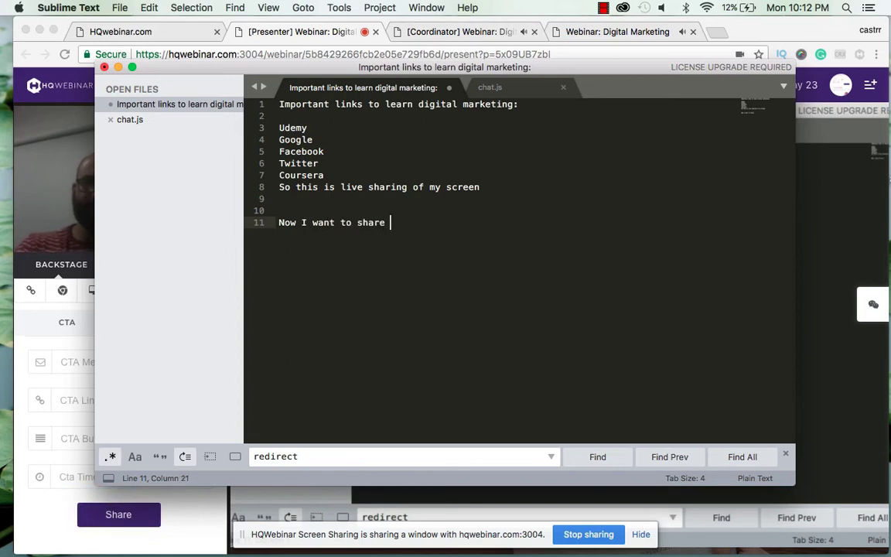
type("this document live with teh")
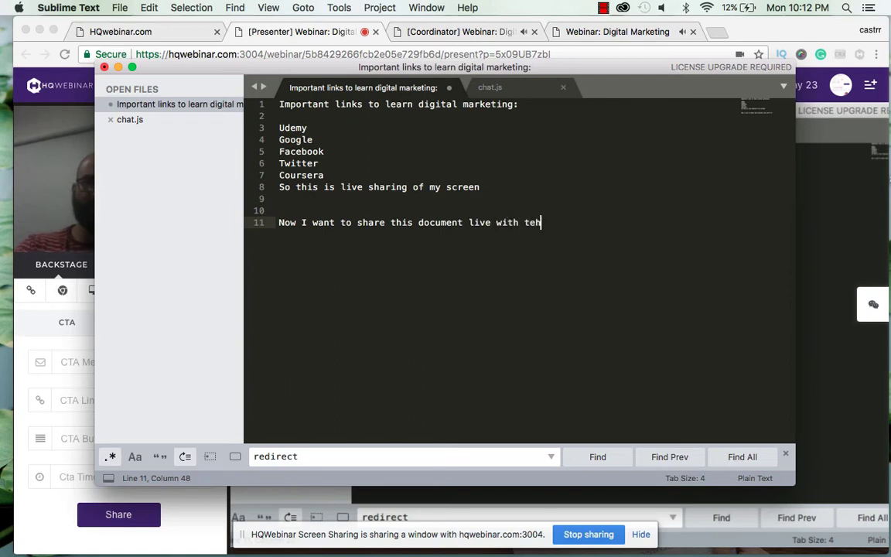
key("backspace")
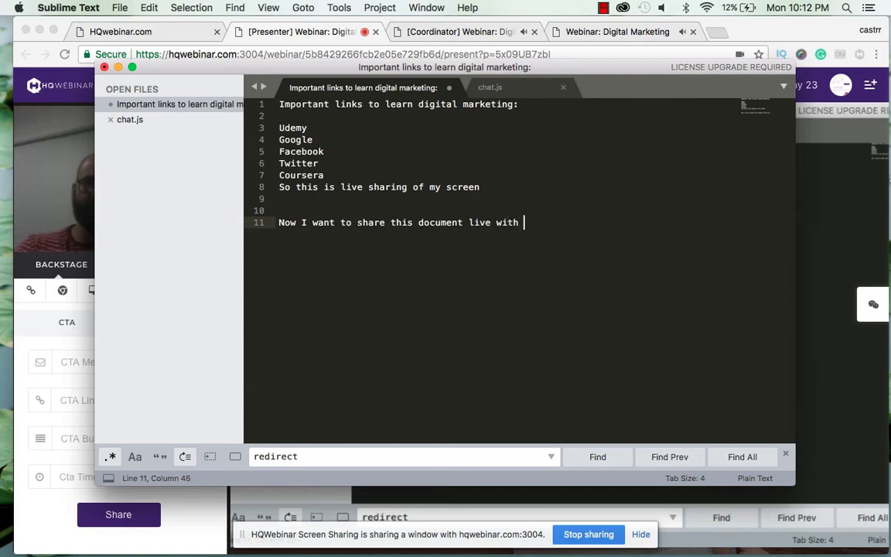
type("the viewers.")
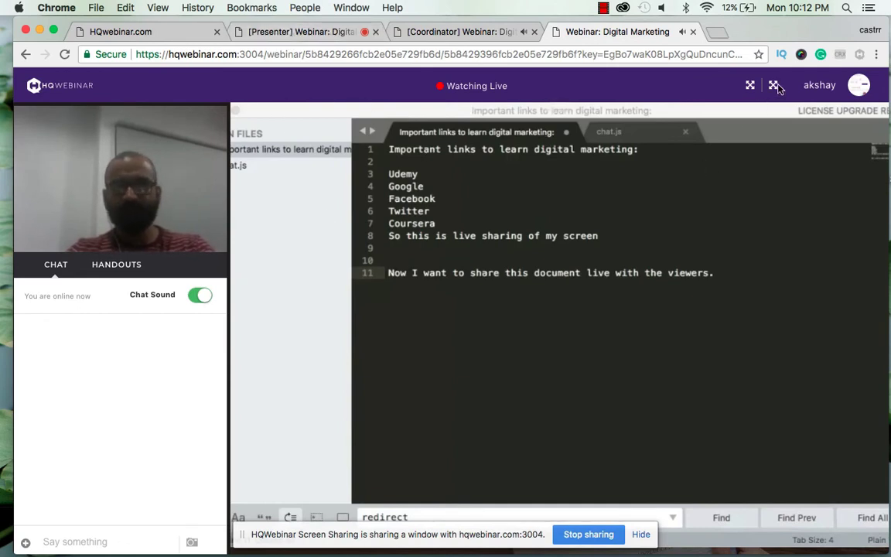
mouse_move(773, 86)
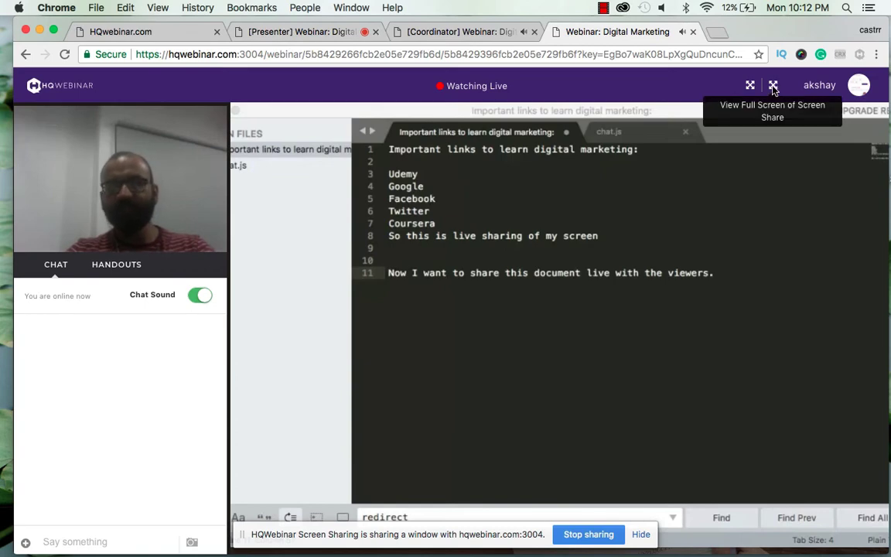
View the shared notes document full screen from the attendee's live view
left_click(774, 85)
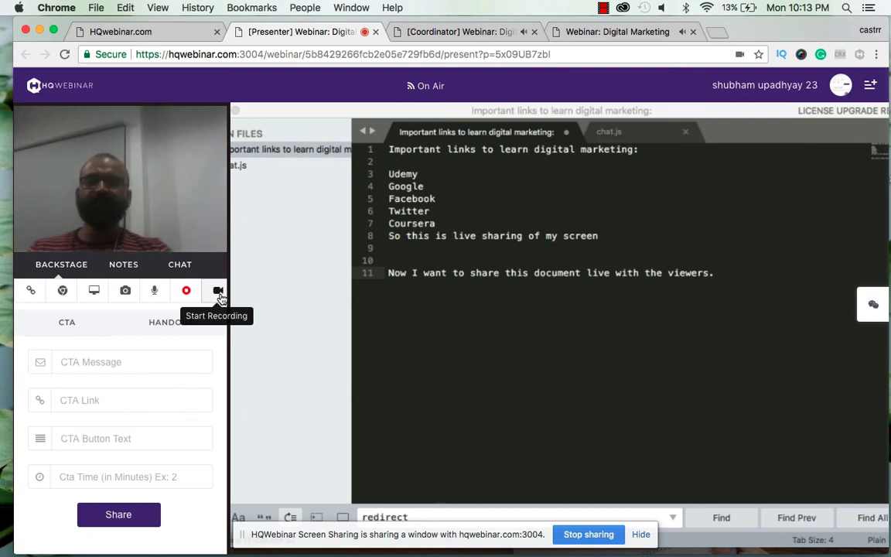
Record a stretch of the live session with Start Recording, then stop it
left_click(217, 291)
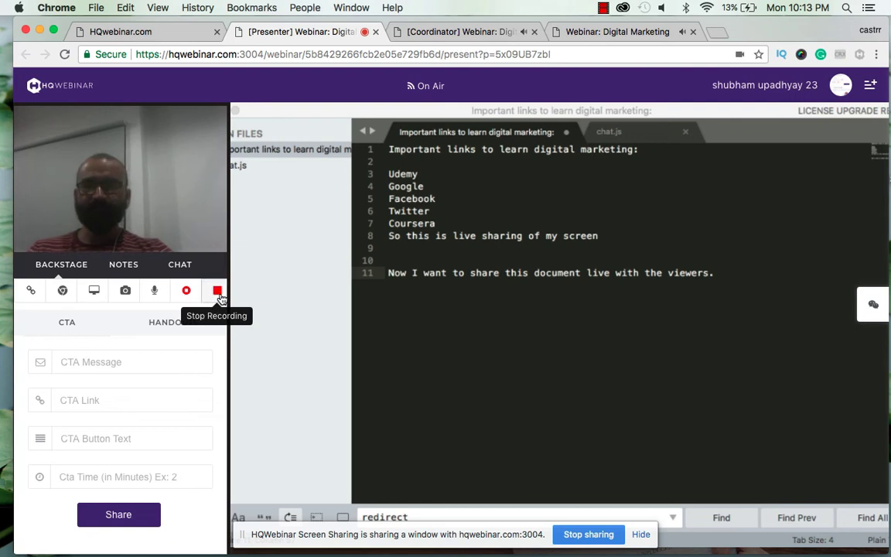
left_click(186, 291)
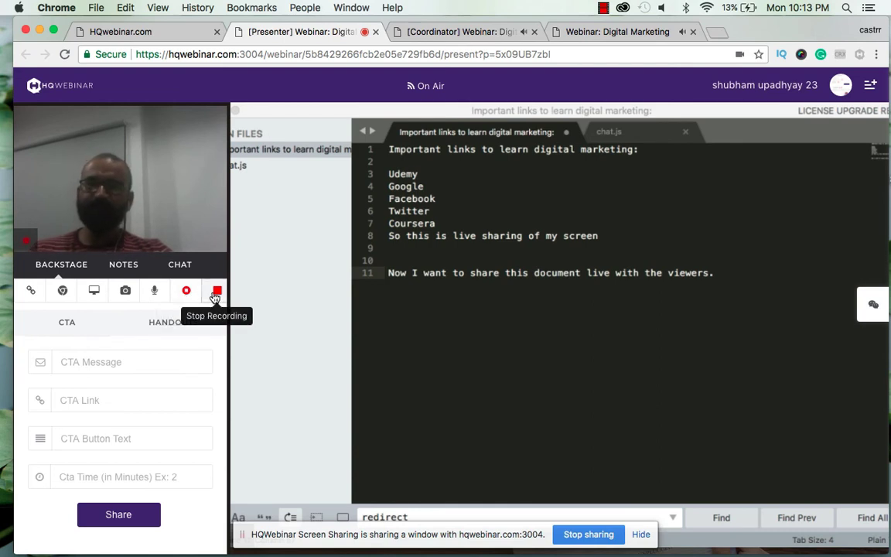
left_click(216, 291)
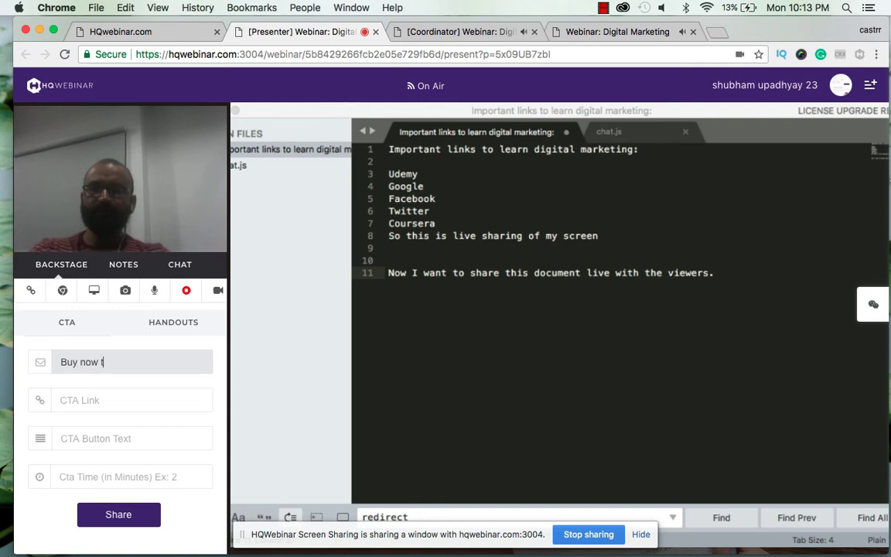
type("o avail 1")
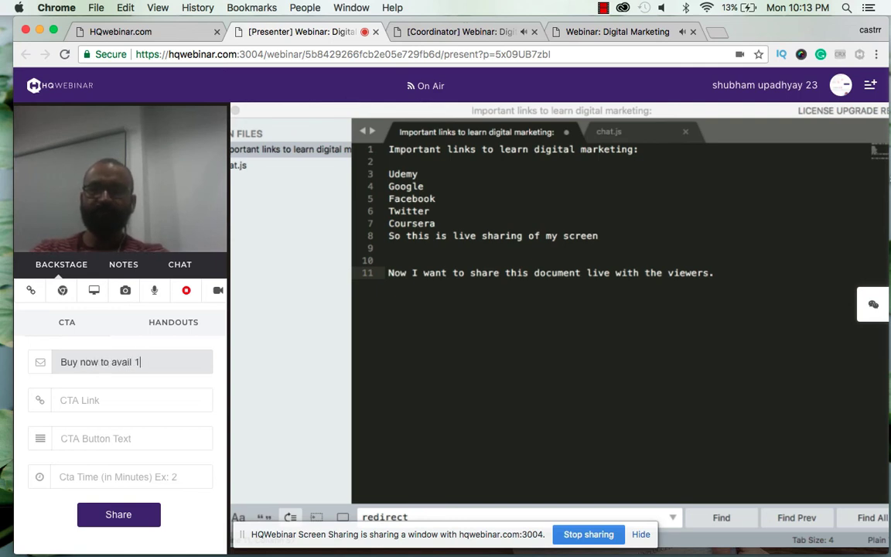
type("0 %")
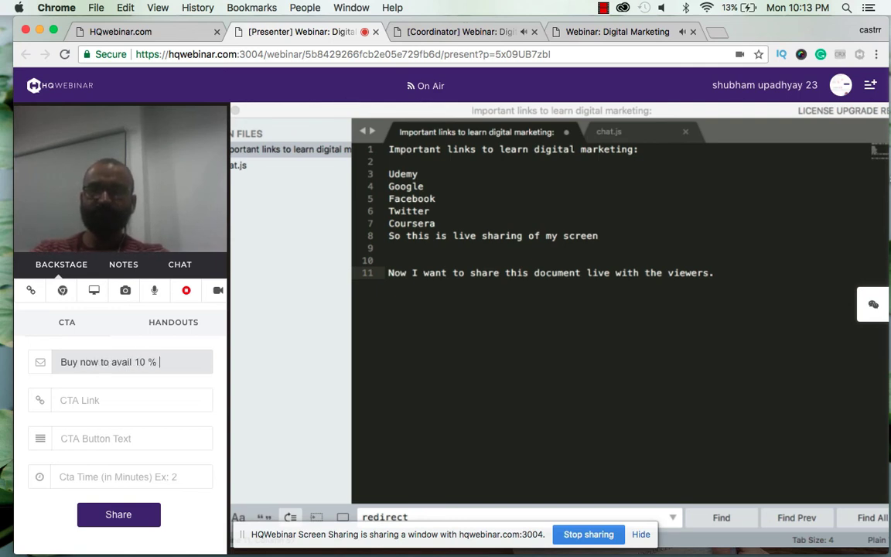
type("off!")
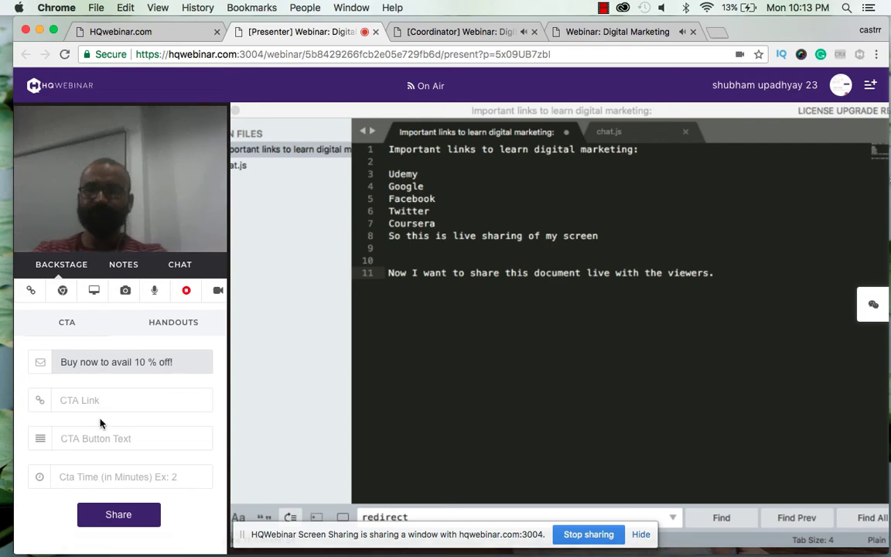
left_click(116, 399)
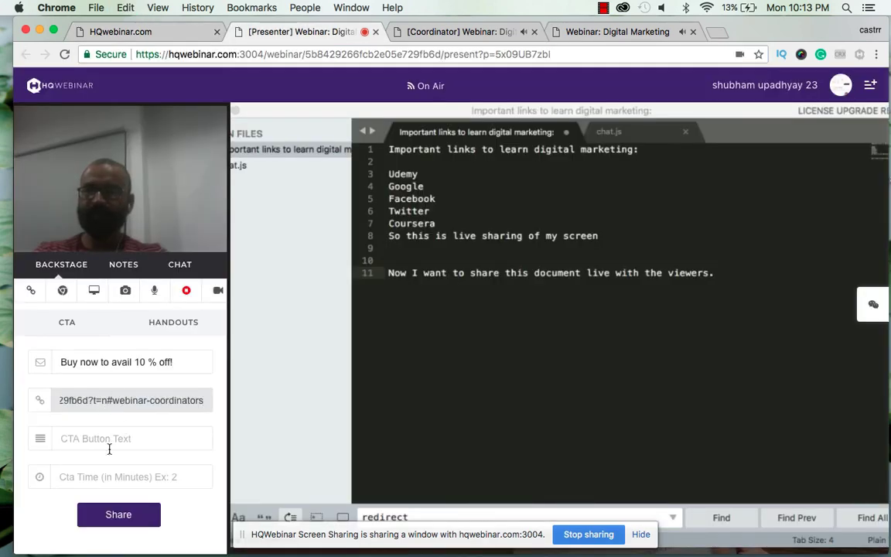
type("https://hqwebinar.com/dashboard")
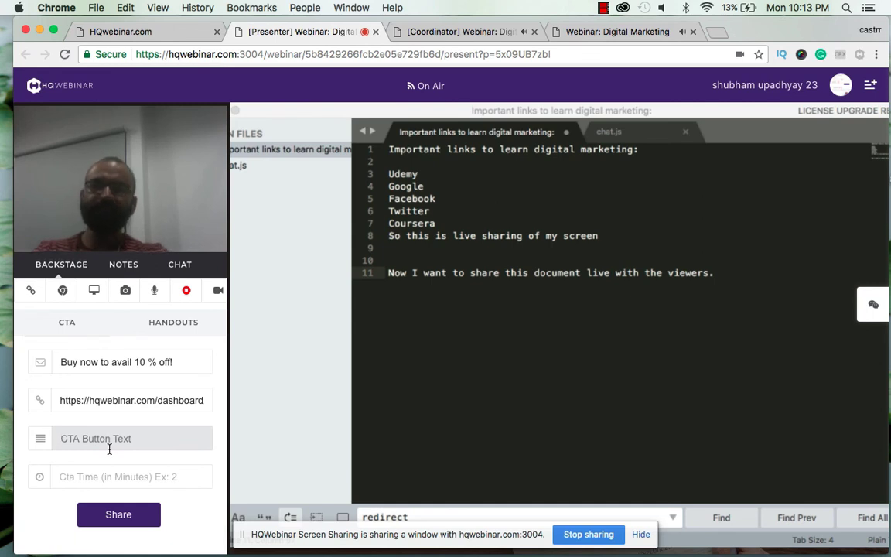
Set button text 'Buy now!' and time 3 minutes, share the banner live, then view the coordinator session
type("B")
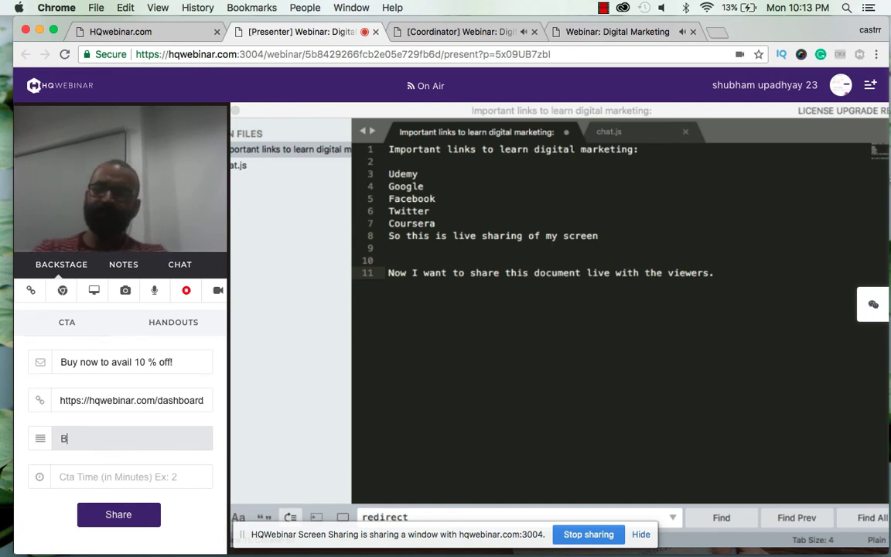
type("Buy now!")
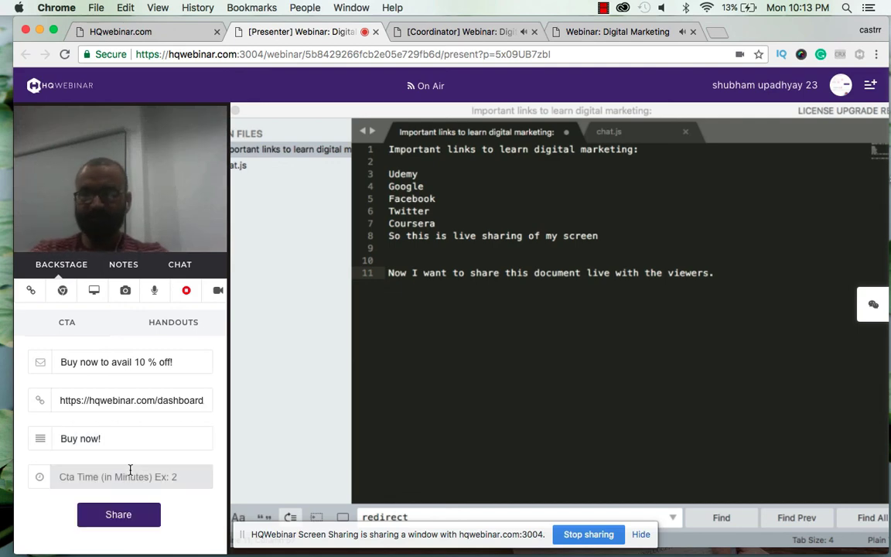
type("3")
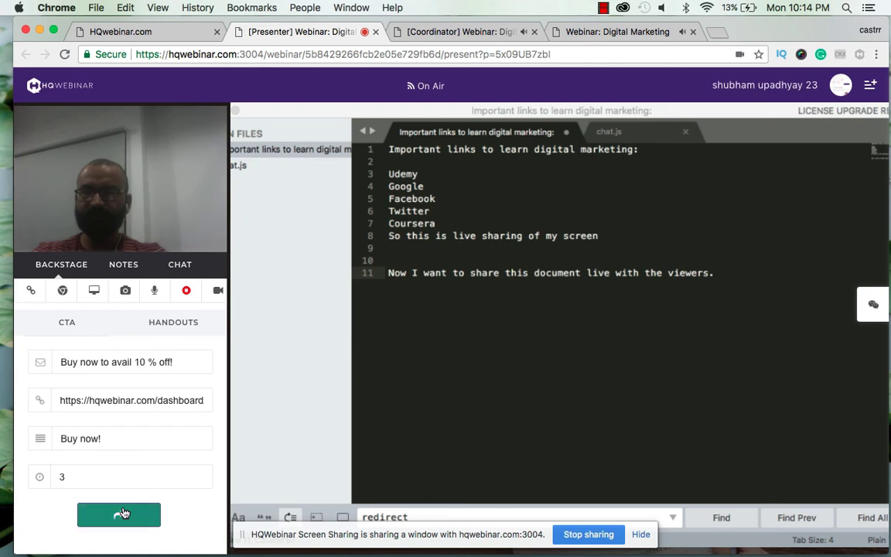
left_click(117, 514)
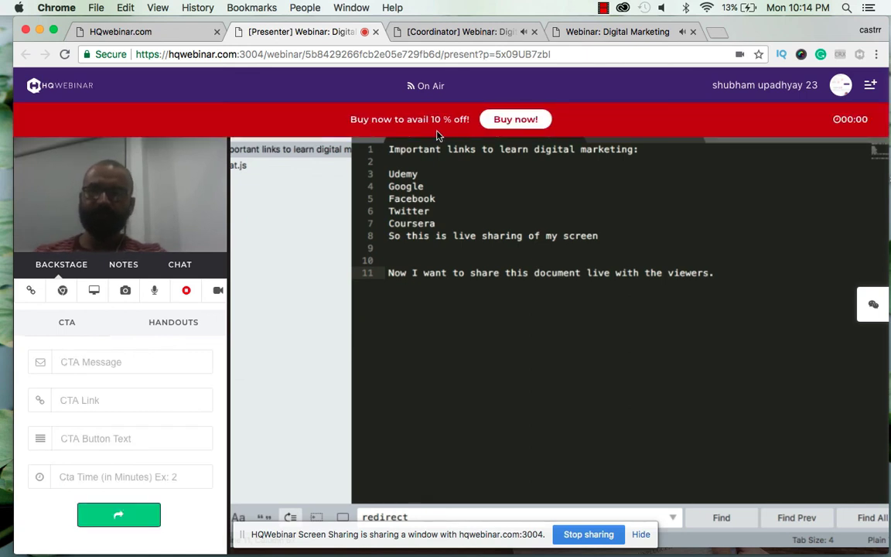
left_click(458, 31)
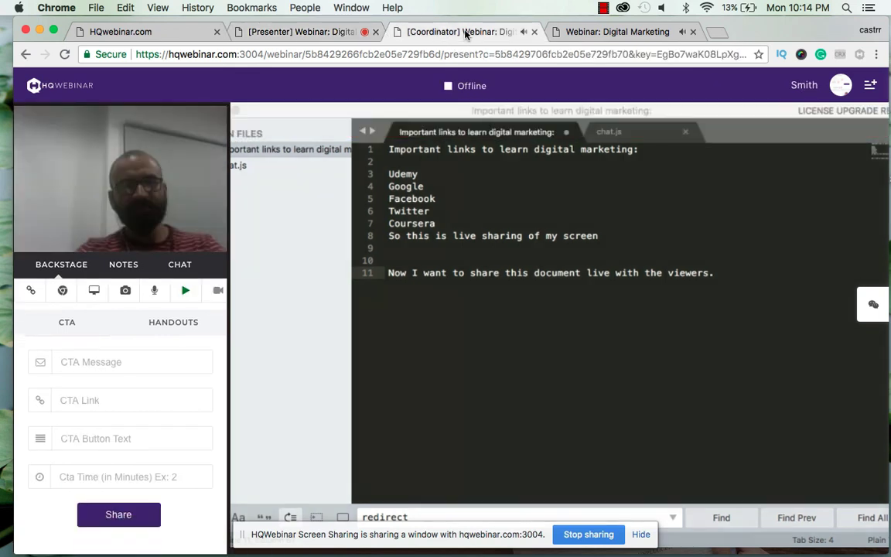
From the presenter's backstage controls, request ending the Digital Marketing webinar
left_click(616, 31)
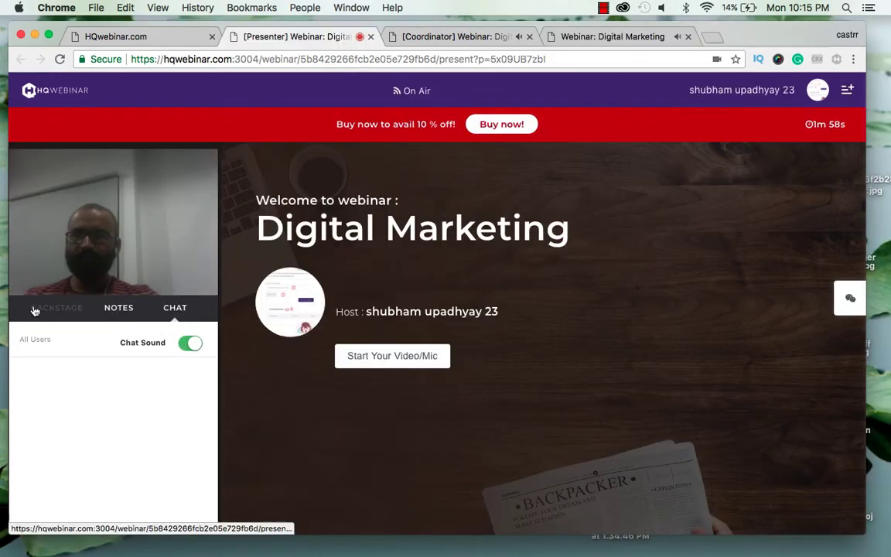
left_click(56, 306)
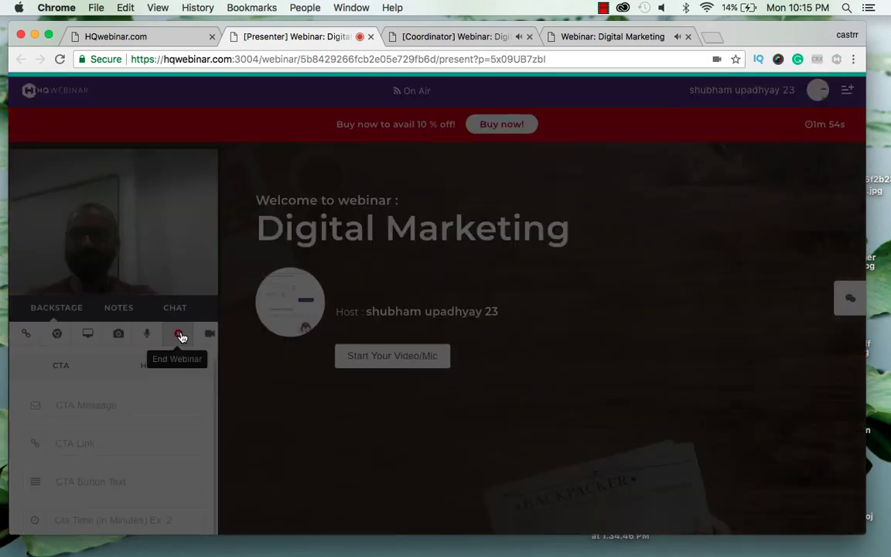
left_click(178, 334)
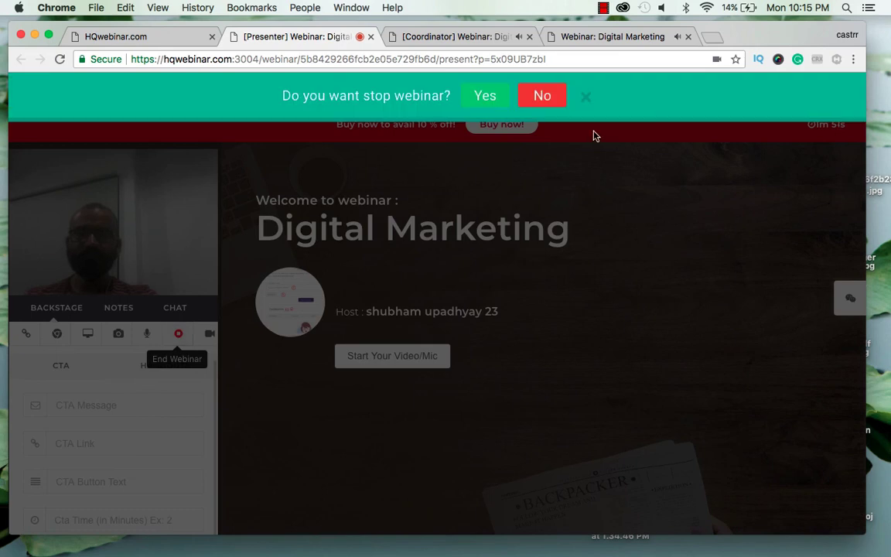
mouse_move(501, 161)
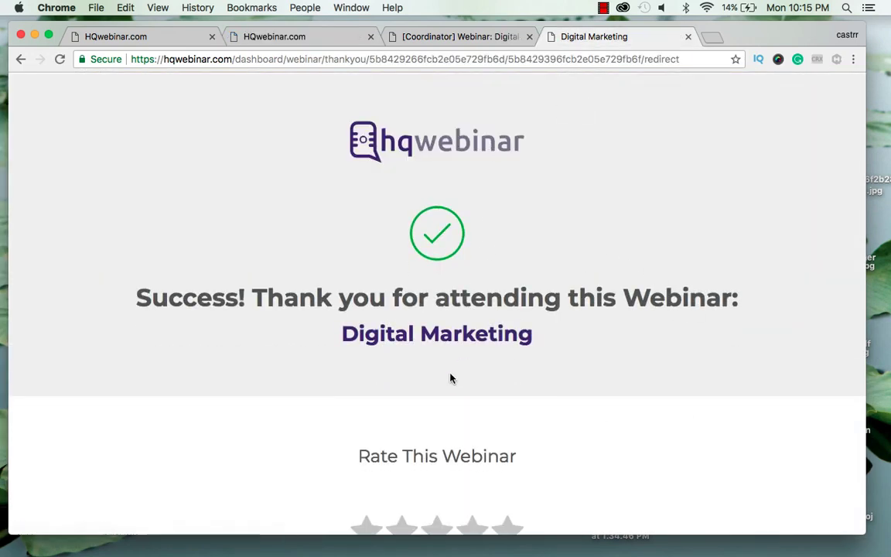
mouse_move(415, 246)
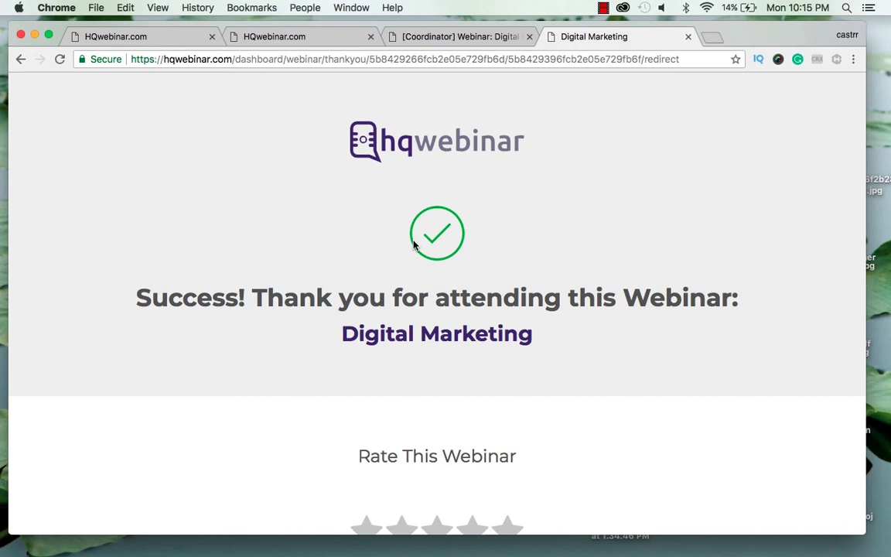
Give the finished webinar a five-star rating under Rate This Webinar
scroll("down", 3)
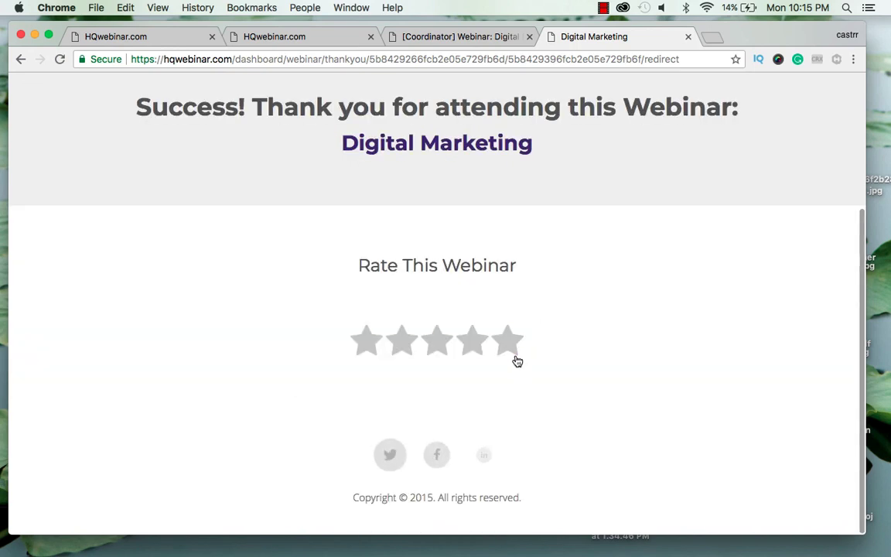
left_click(507, 340)
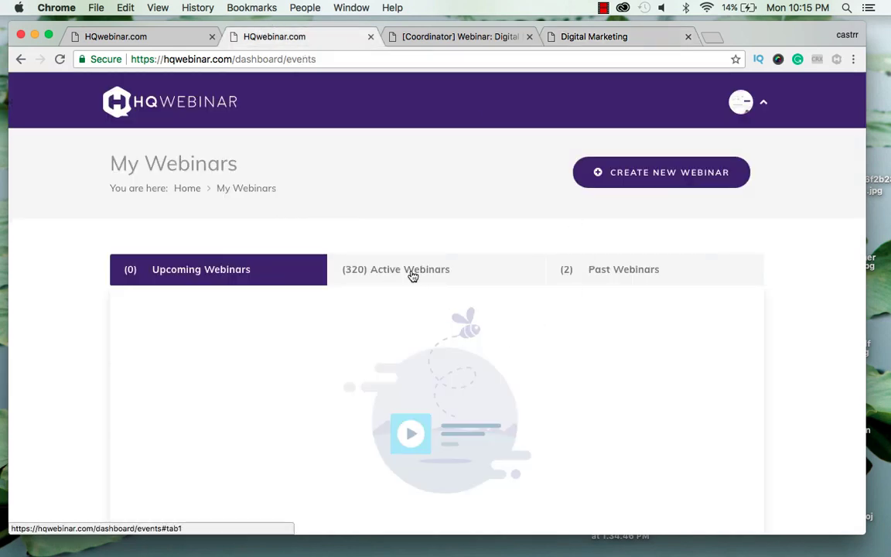
mouse_move(394, 311)
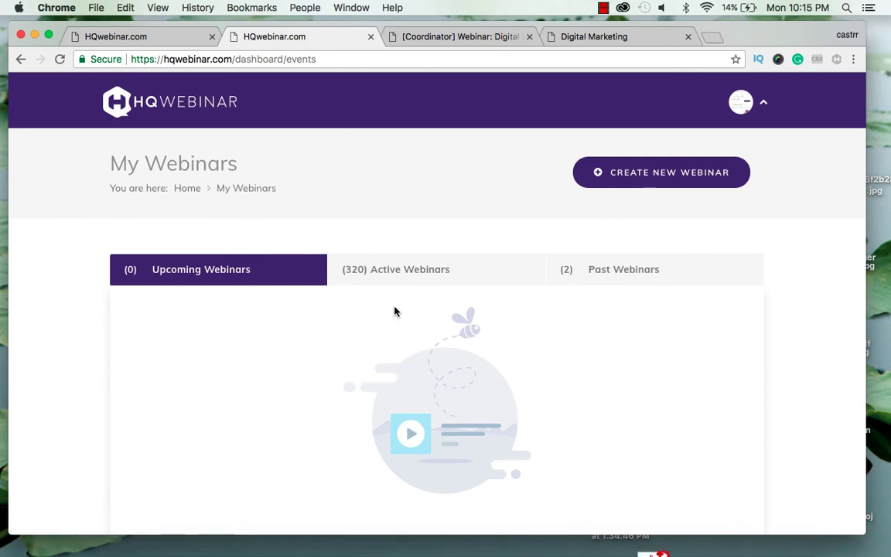